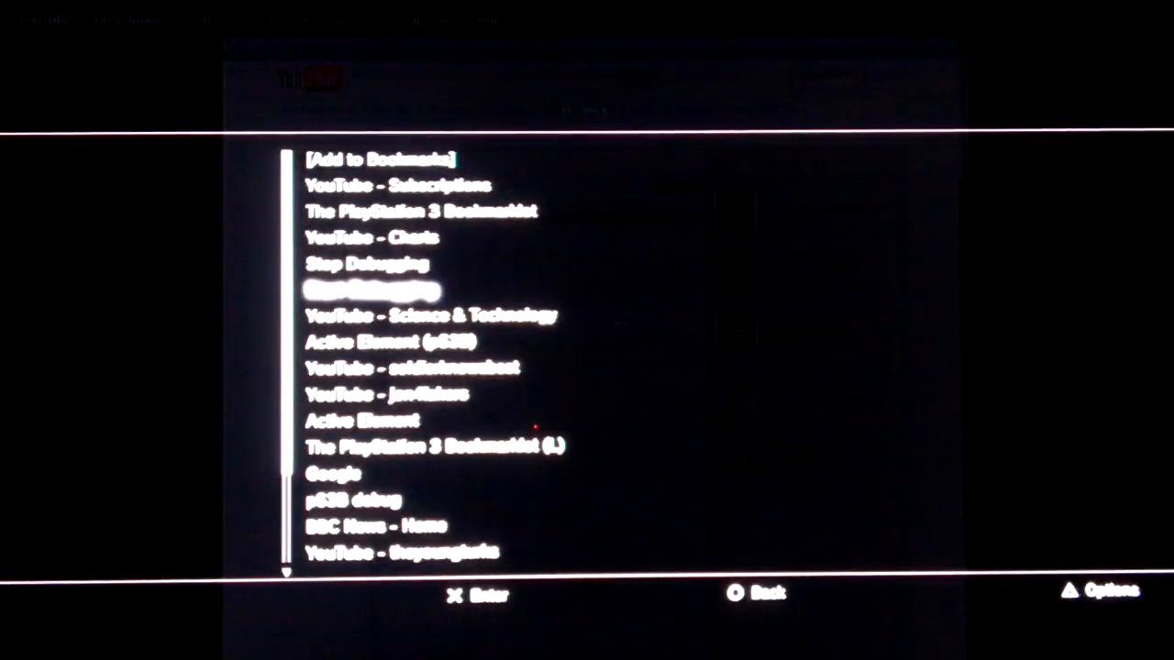
Step: Run the Start Debugging bookmarklet so script errors log below the Subscriptions page
{"action": "left_click", "coordinate": [371, 290]}
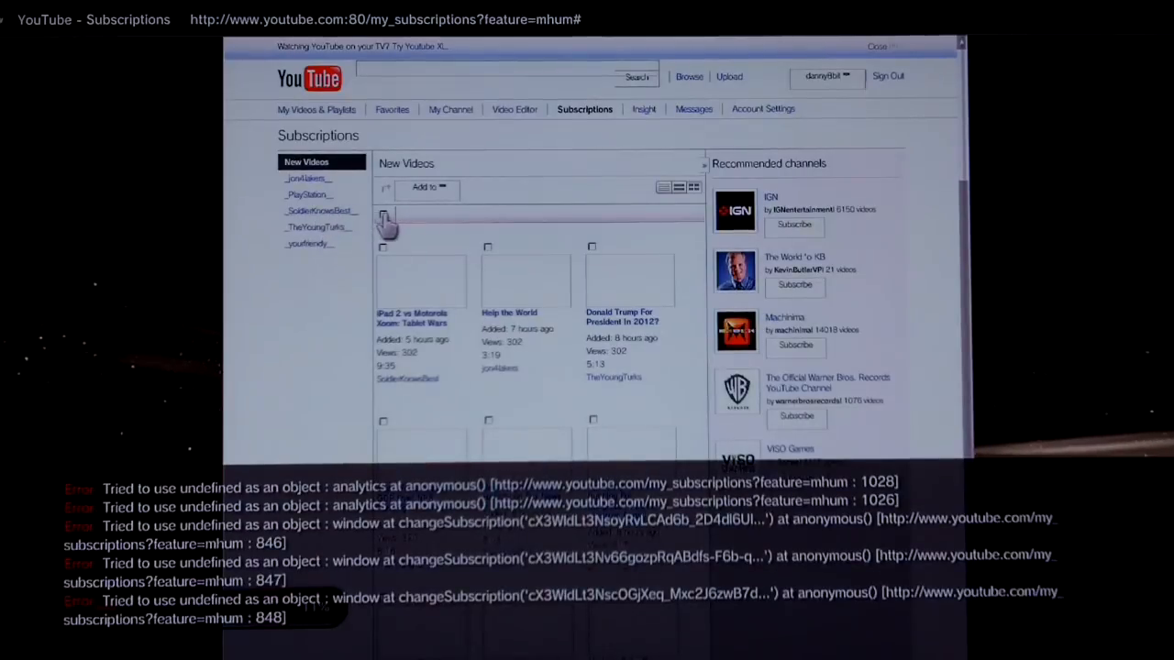
{"action": "mouse_move", "coordinate": [711, 174]}
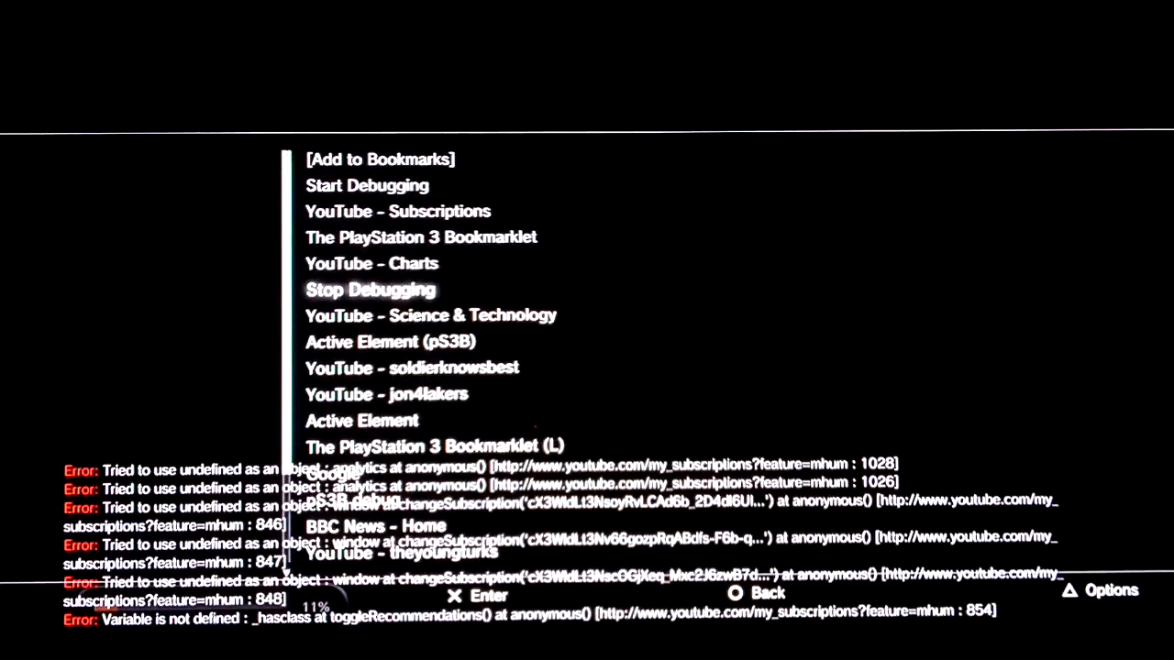
Step: Run Stop Debugging so the Subscriptions page reloads without the error console
{"action": "left_click", "coordinate": [370, 290]}
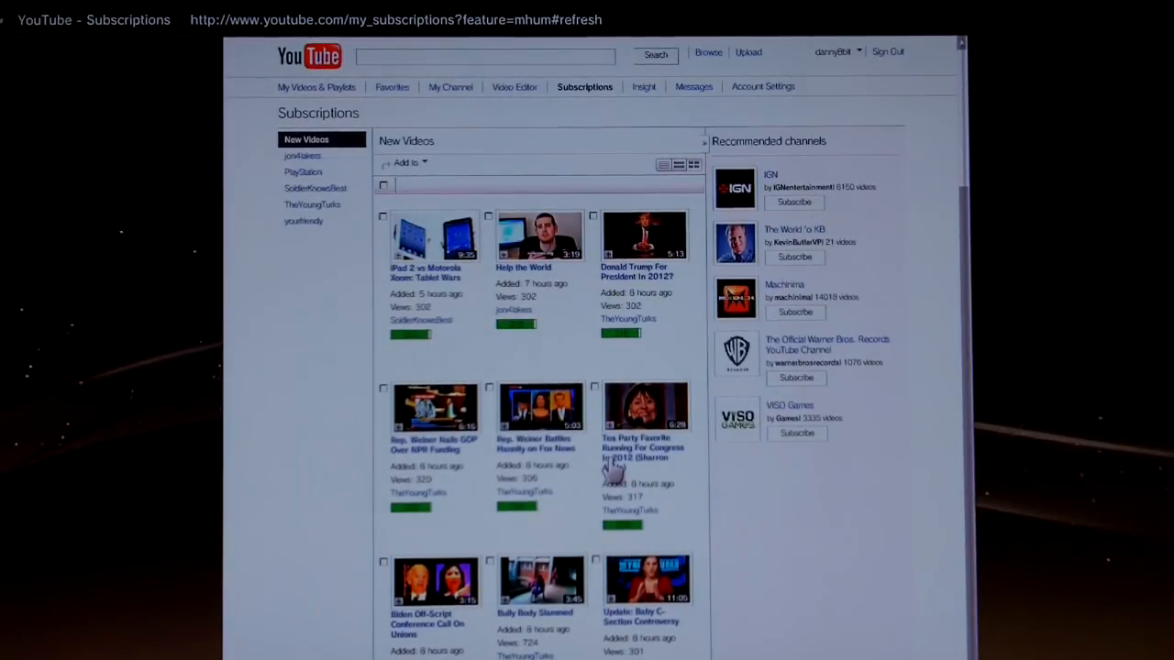
{"action": "mouse_move", "coordinate": [641, 418]}
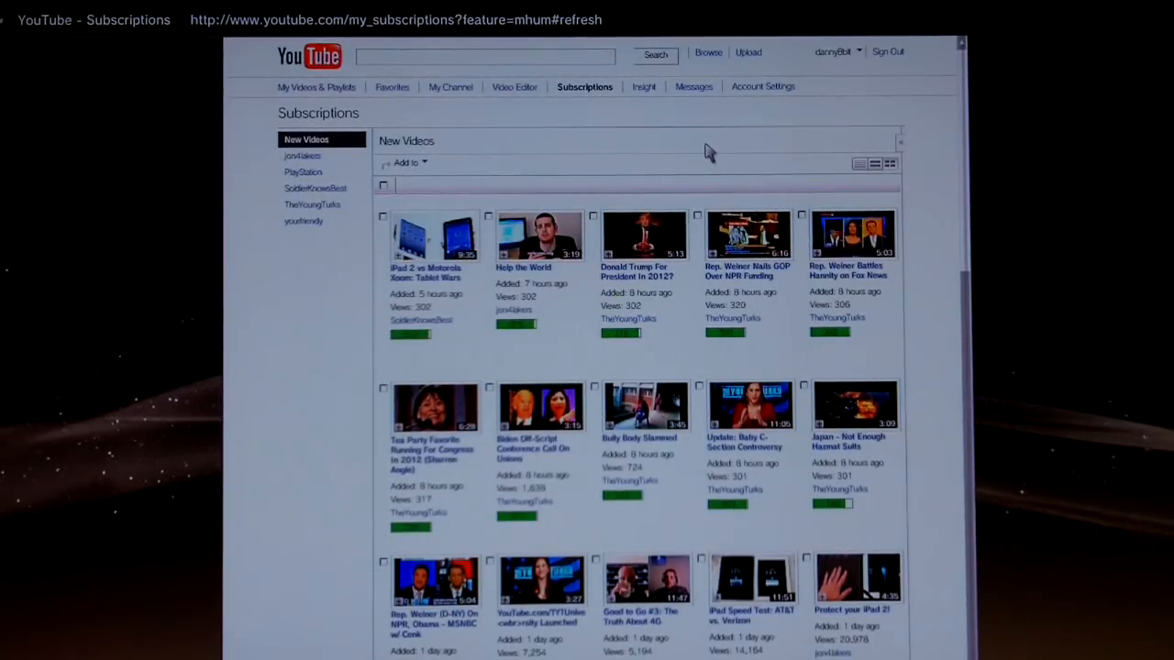
Step: Scroll down through the New Videos grid rows and back to the top of the feed
{"action": "scroll", "scroll_direction": "down", "scroll_amount": 3}
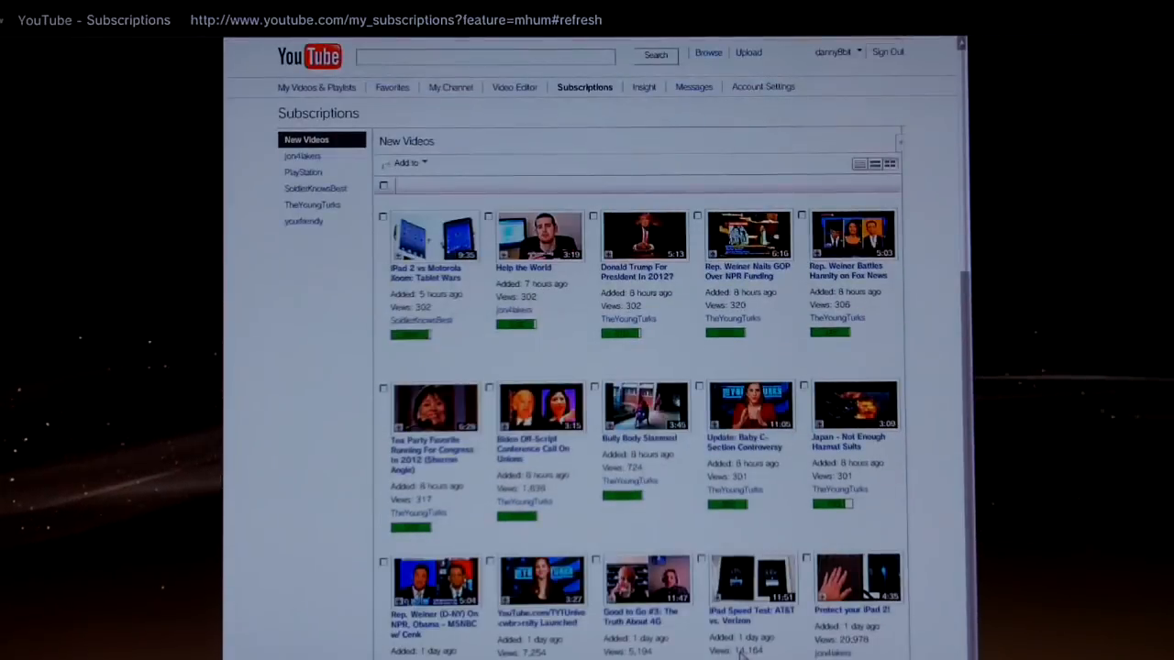
{"action": "scroll", "scroll_direction": "down", "scroll_amount": 3}
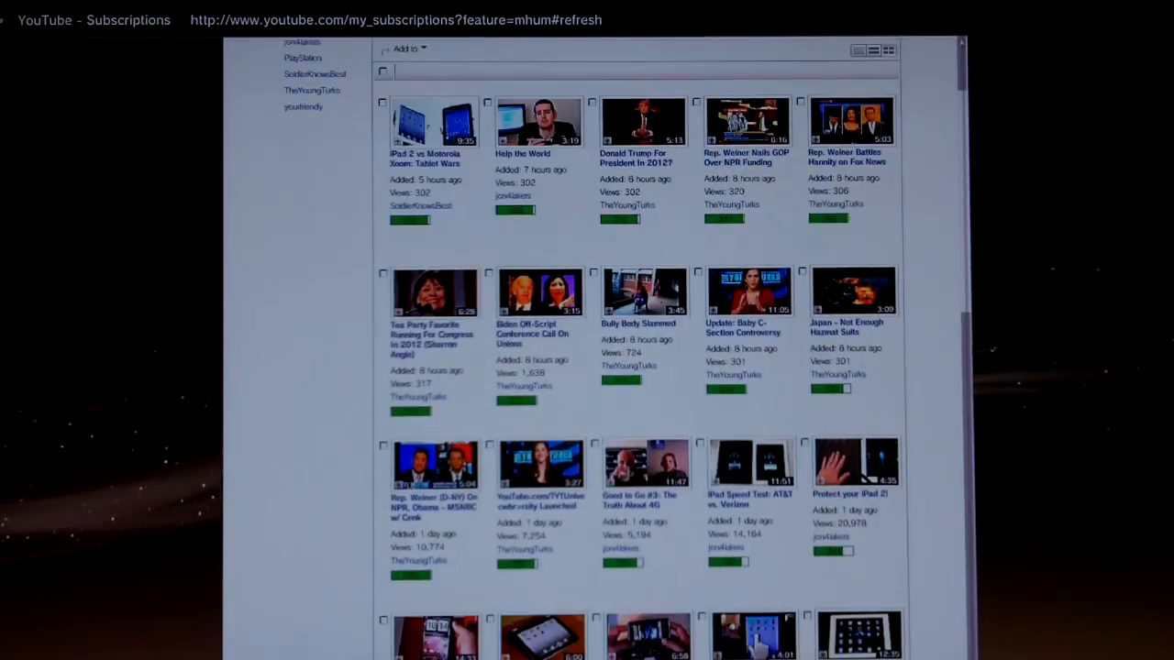
{"action": "mouse_move", "coordinate": [730, 559]}
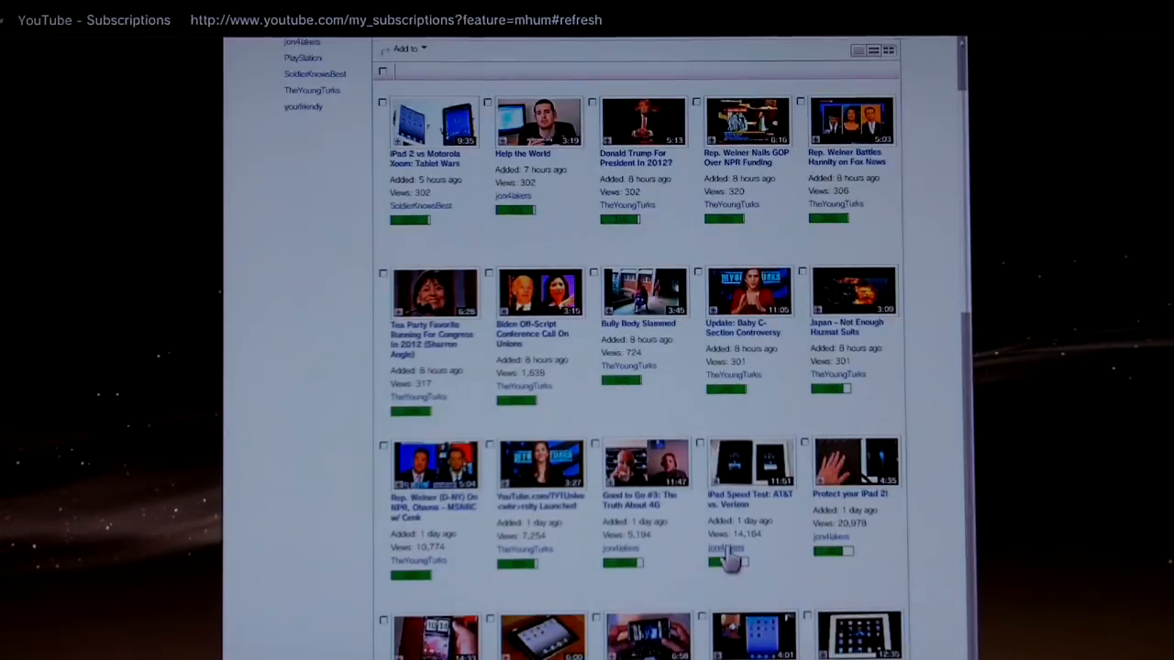
{"action": "mouse_move", "coordinate": [628, 559]}
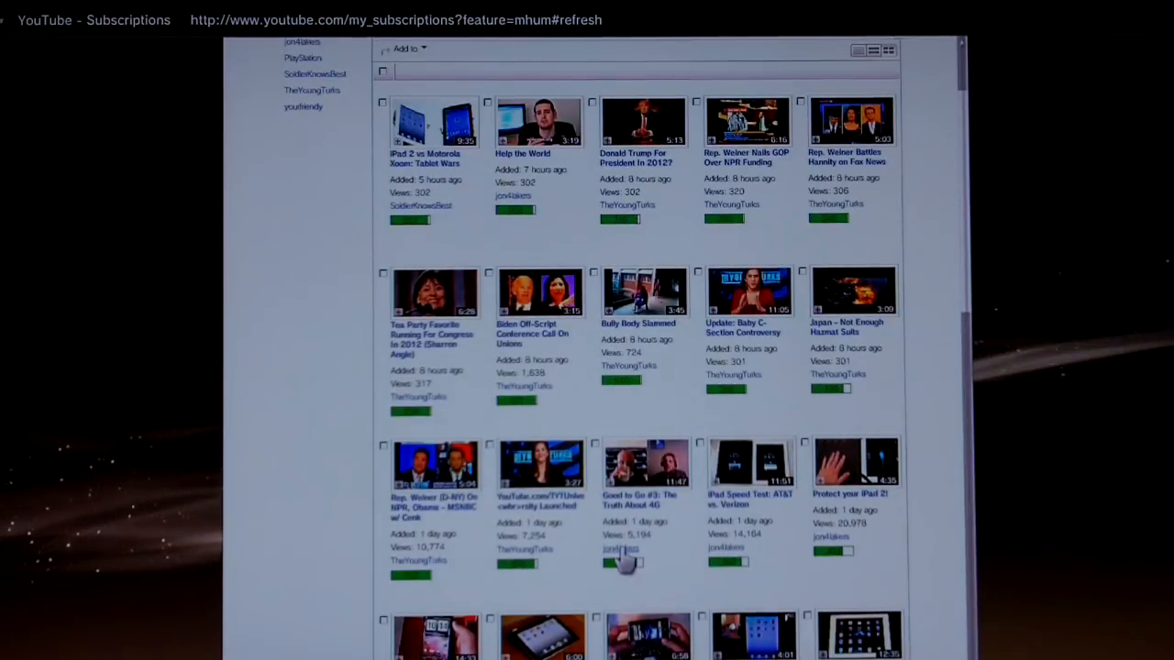
{"action": "scroll", "scroll_direction": "down", "scroll_amount": 3}
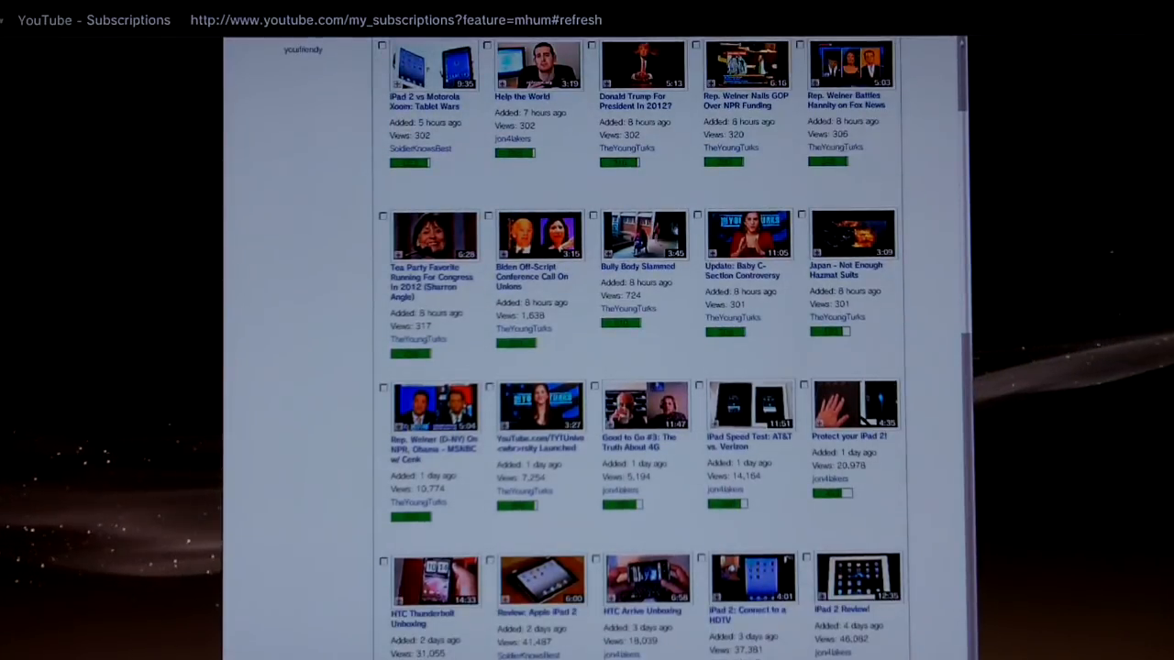
{"action": "scroll", "scroll_direction": "down", "scroll_amount": 3}
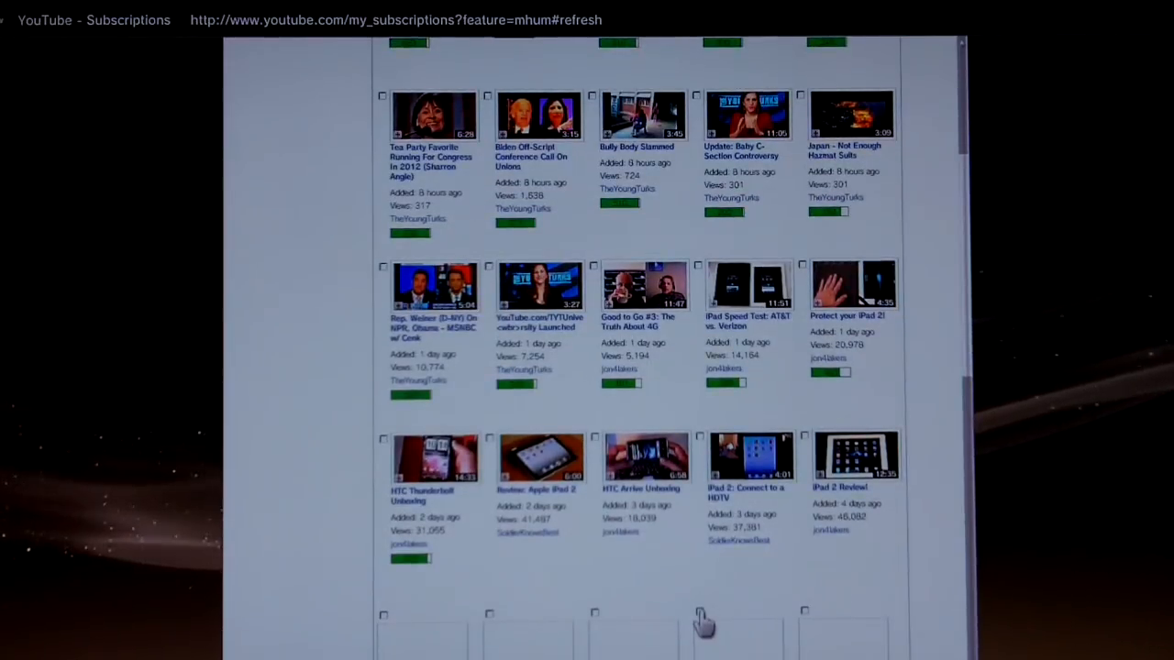
{"action": "scroll", "scroll_direction": "down", "scroll_amount": 3}
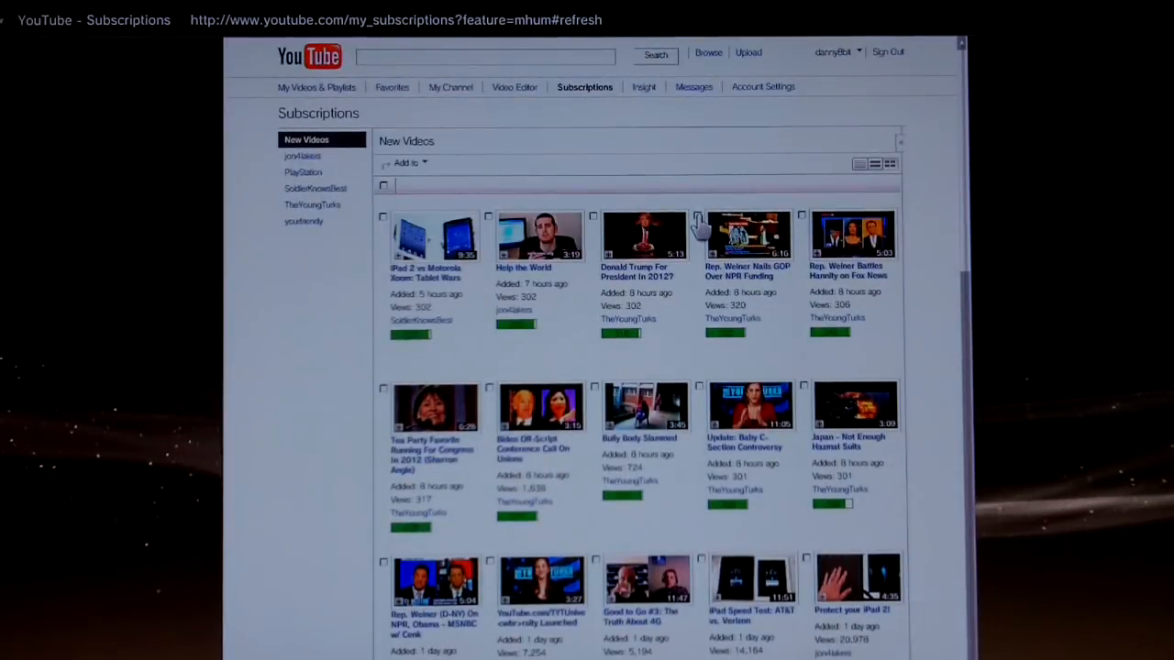
{"action": "mouse_move", "coordinate": [492, 403]}
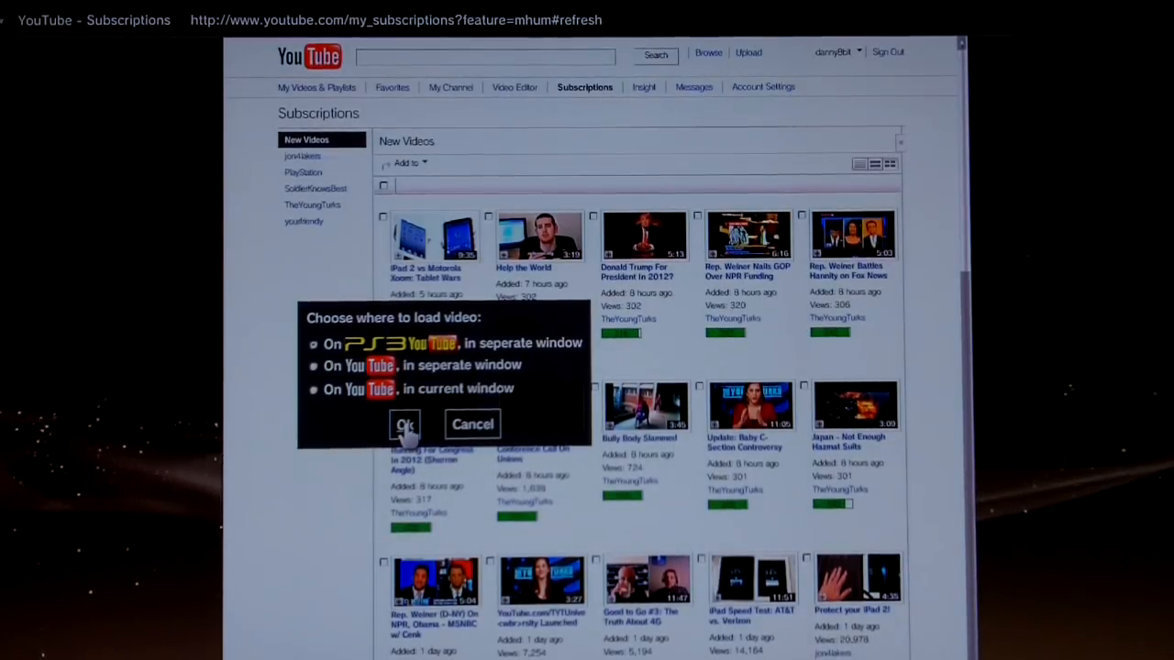
Step: Choose 'On PS3 YouTube, in separate window' as the load location and confirm with OK
{"action": "left_click", "coordinate": [403, 424]}
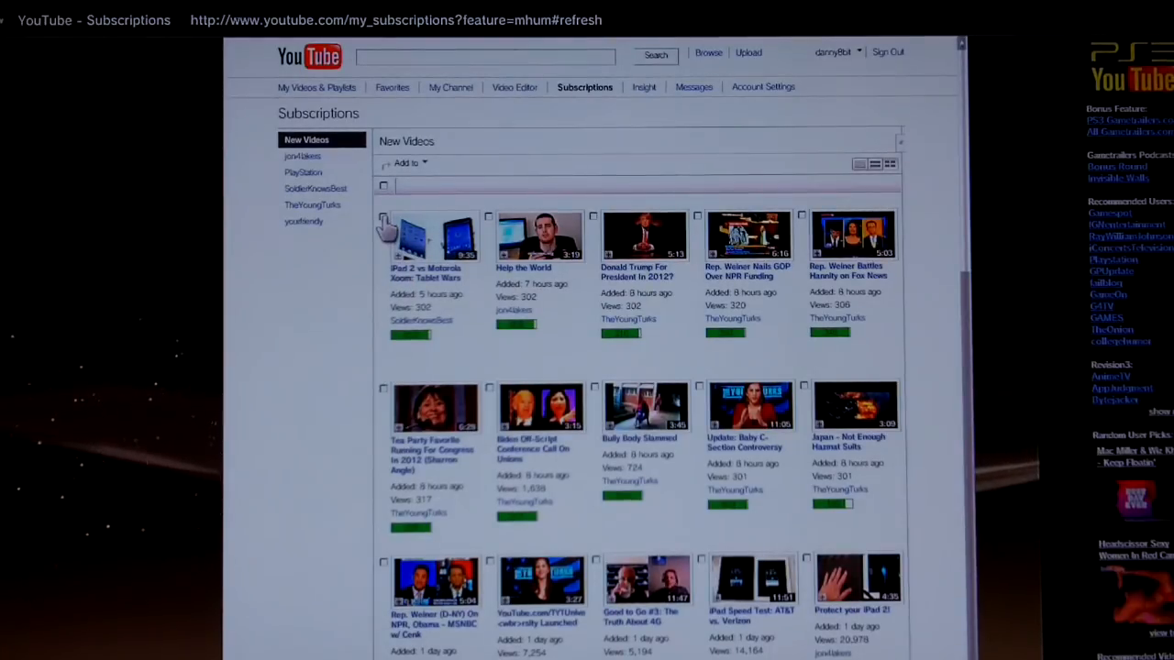
{"action": "mouse_move", "coordinate": [595, 229]}
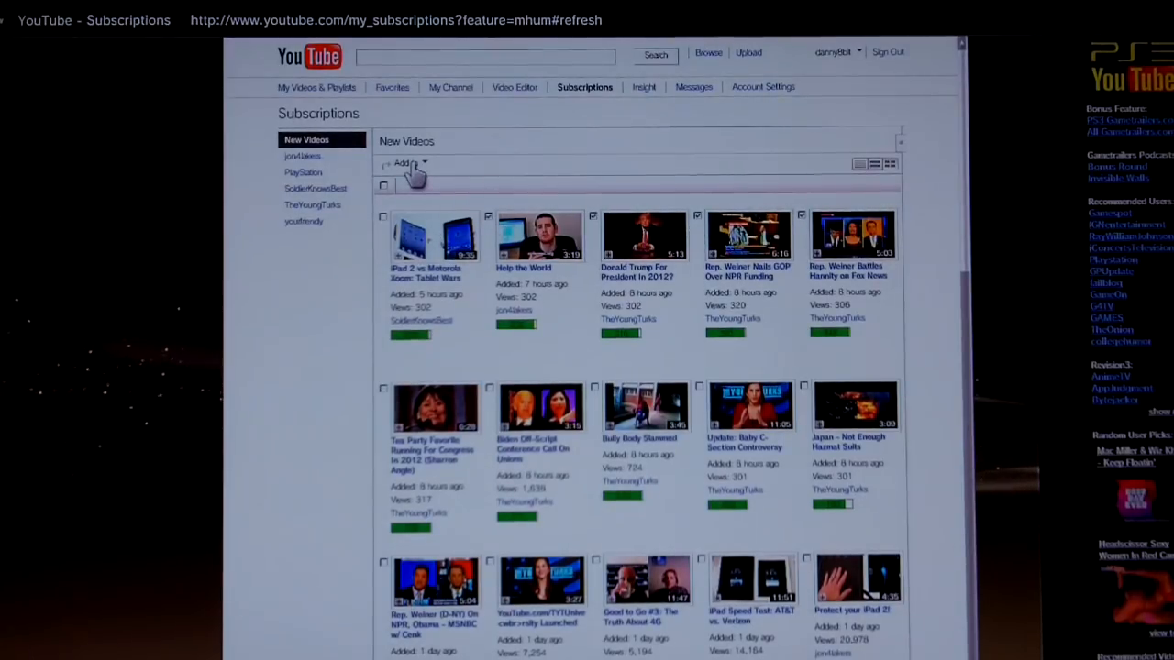
Step: Queue the four checked videos via Add to, then load the queue on PS3 YouTube
{"action": "left_click", "coordinate": [407, 163]}
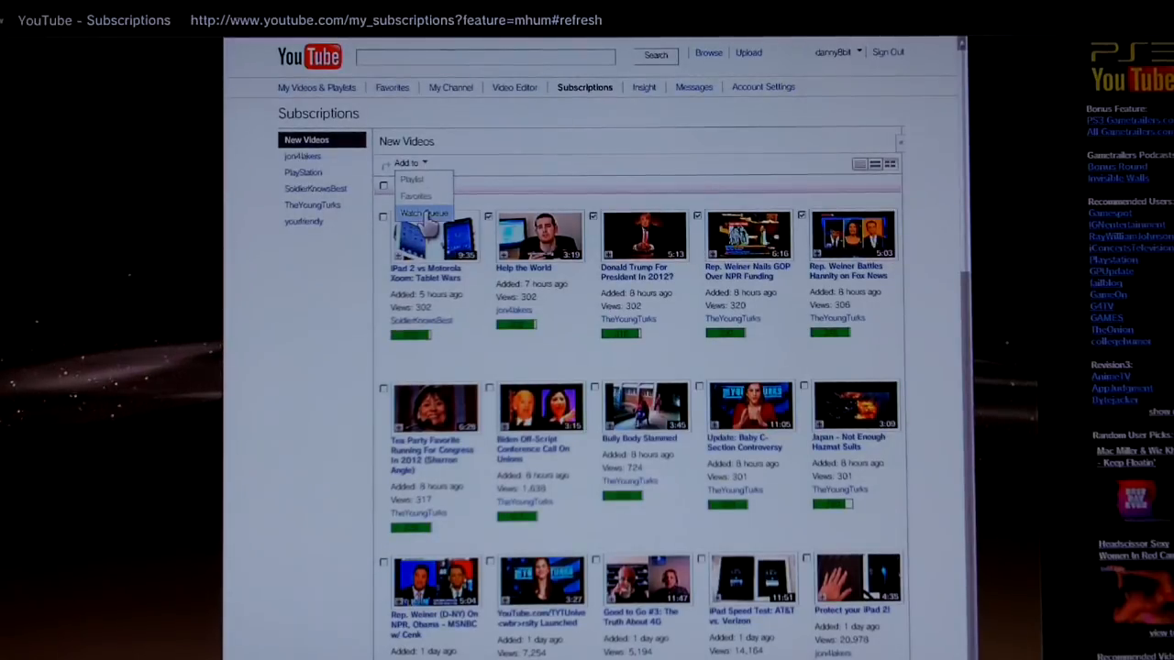
{"action": "left_click", "coordinate": [407, 163]}
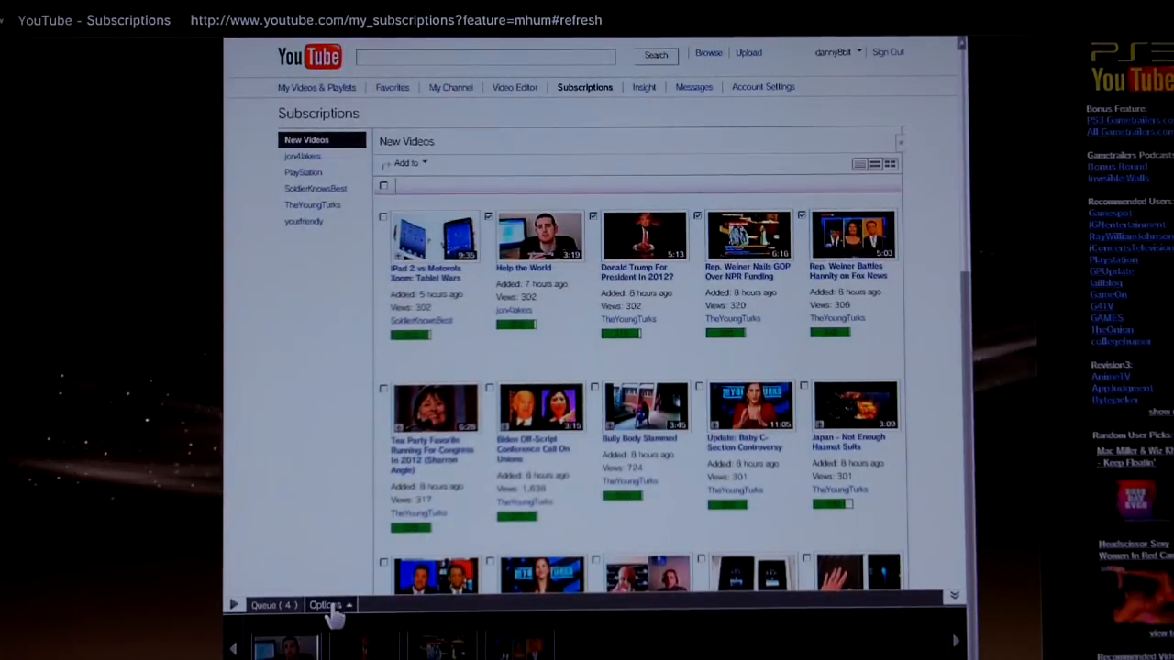
{"action": "left_click", "coordinate": [326, 605]}
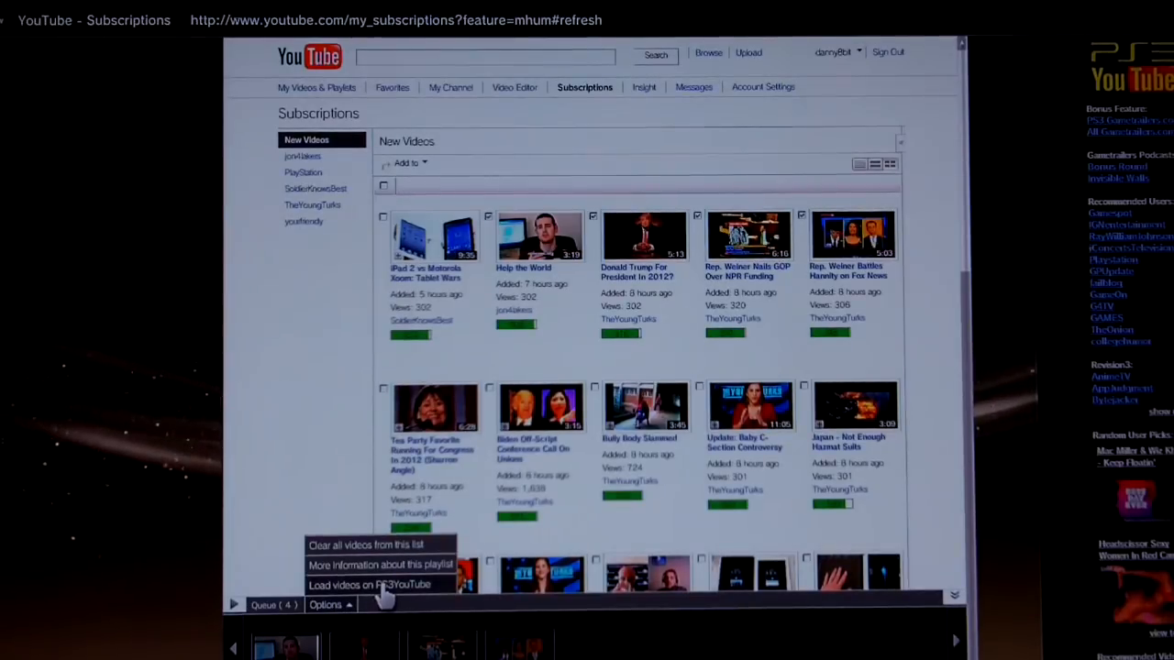
{"action": "left_click", "coordinate": [370, 585]}
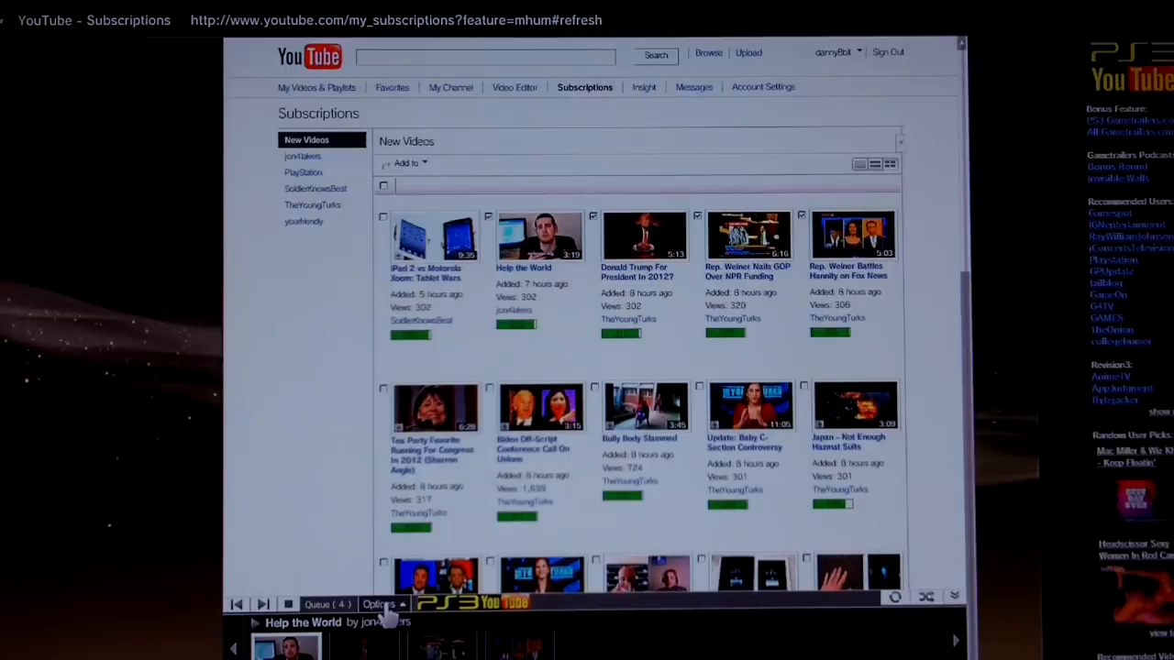
Step: Advance the queue to the Rep. Weiner clip on PS3 YouTube and return to My Subscriptions
{"action": "left_click", "coordinate": [434, 234]}
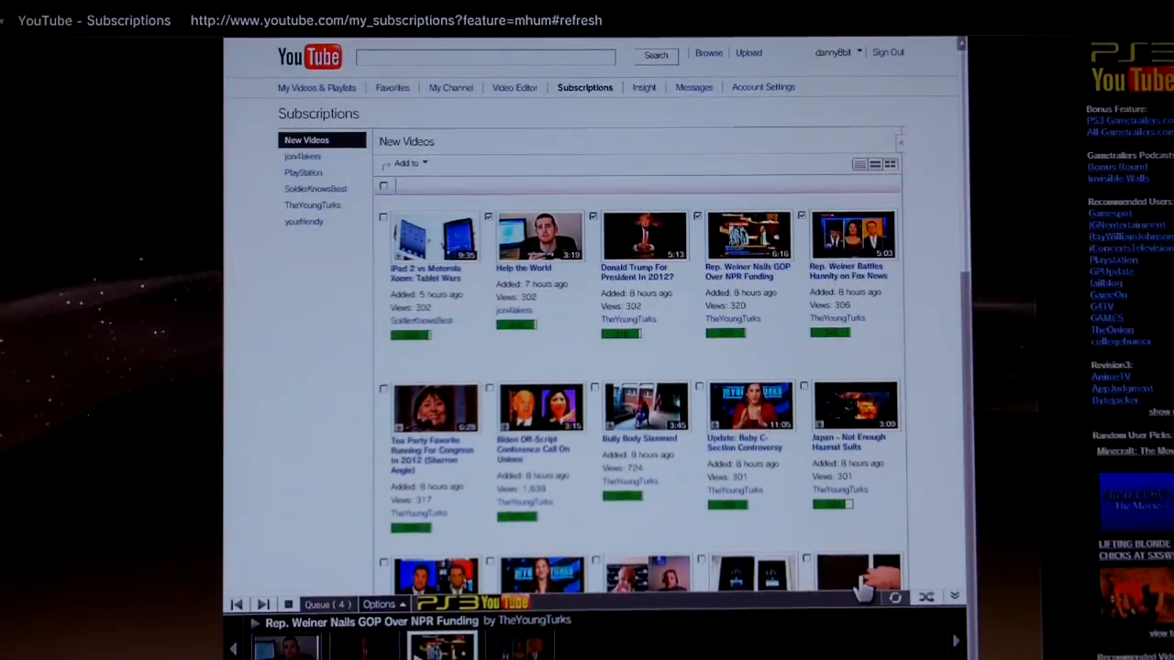
{"action": "left_click", "coordinate": [644, 236]}
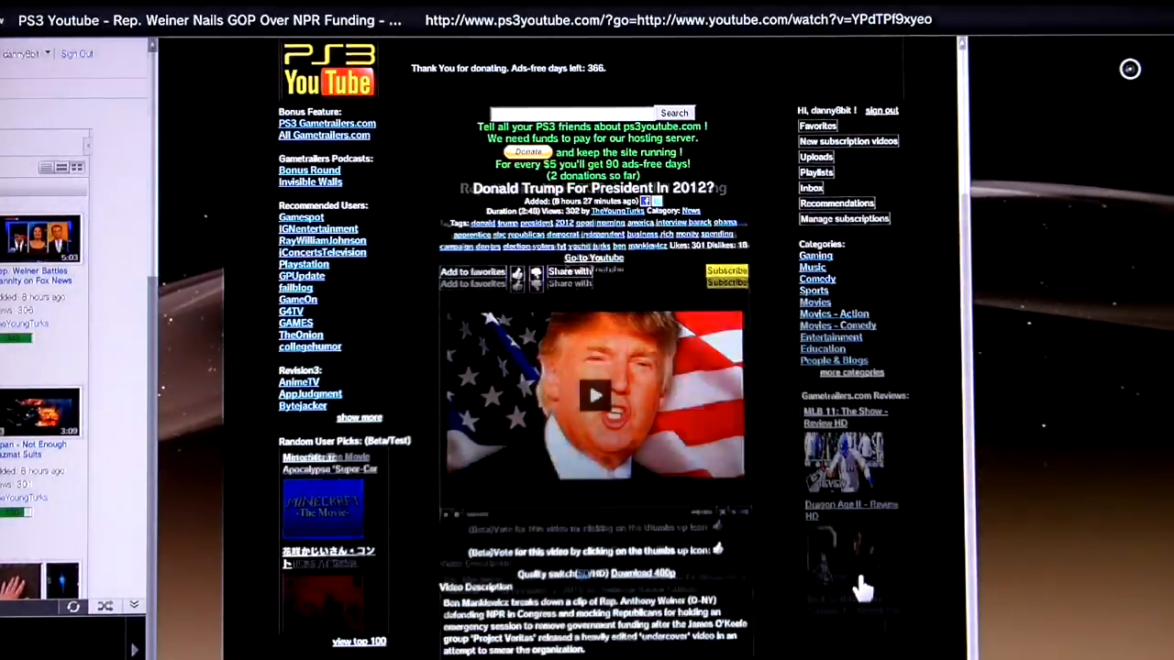
{"action": "left_click", "coordinate": [594, 396]}
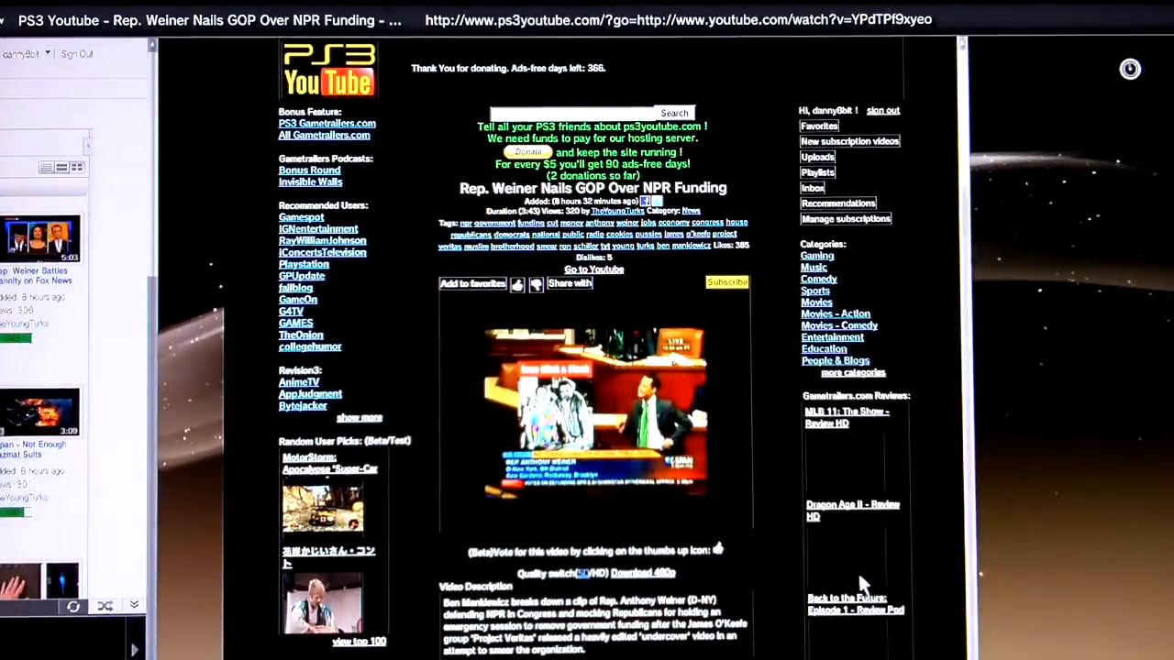
{"action": "left_click", "coordinate": [849, 140]}
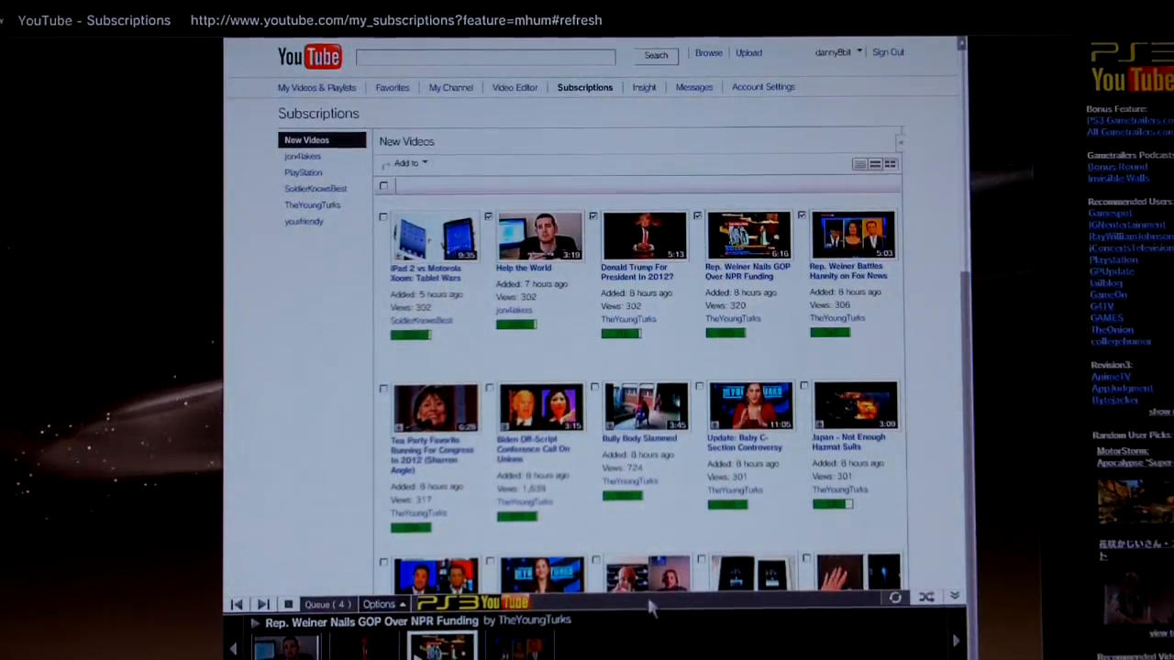
{"action": "mouse_move", "coordinate": [653, 579]}
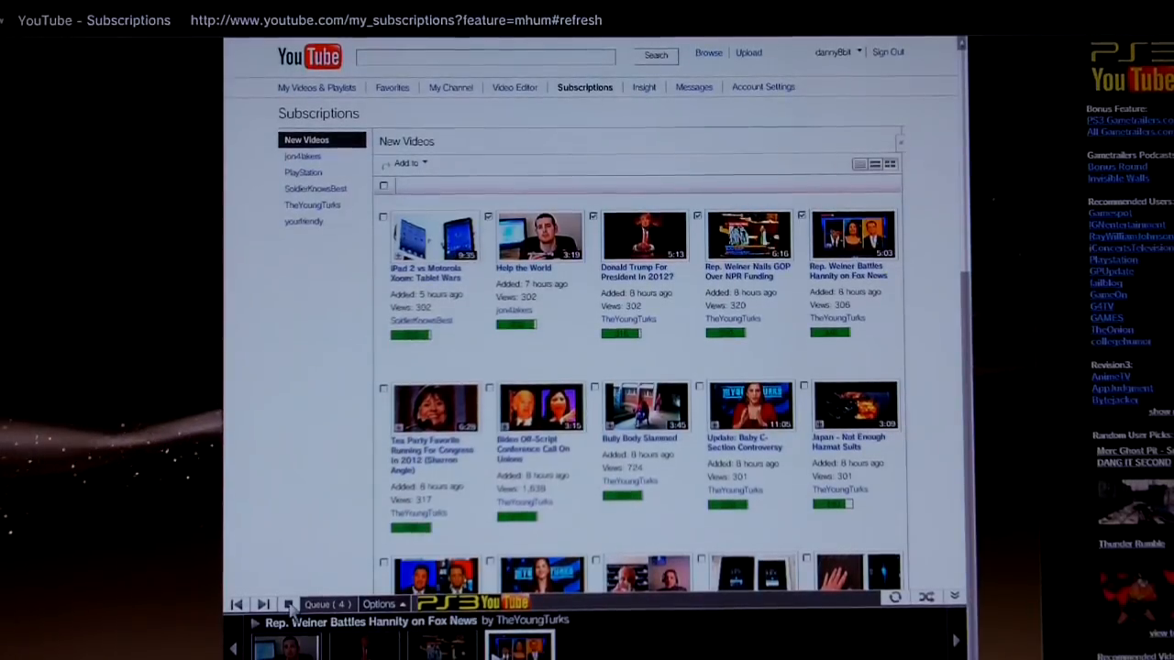
Step: Clear all videos from the queue via its Options menu
{"action": "left_click", "coordinate": [380, 605]}
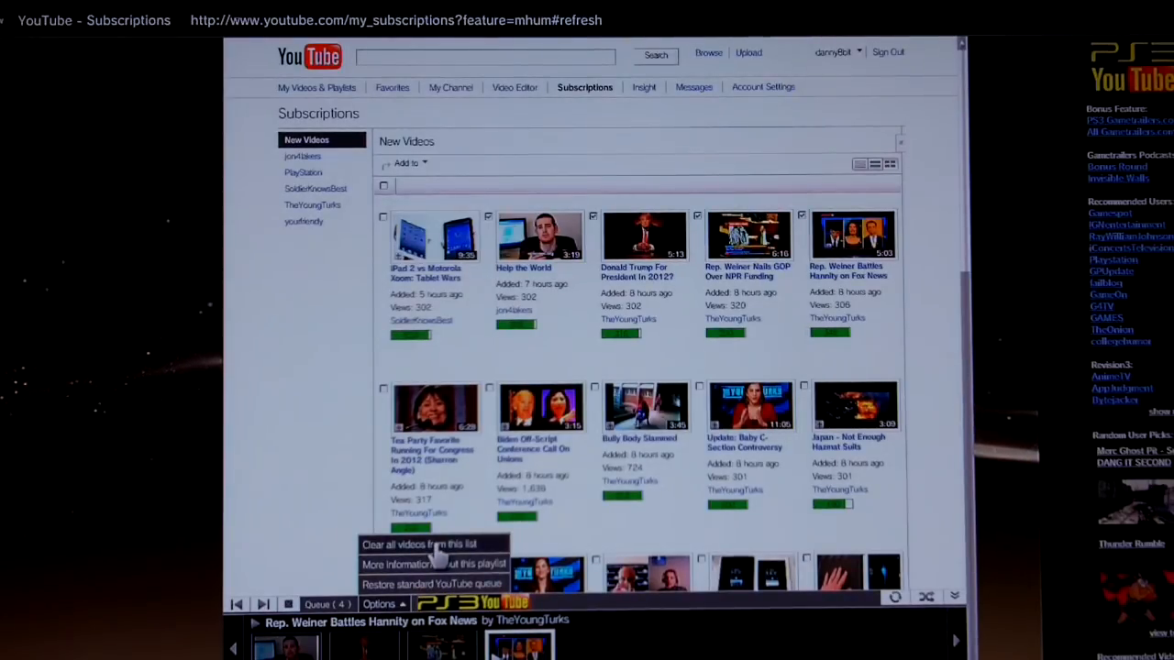
{"action": "left_click", "coordinate": [422, 543]}
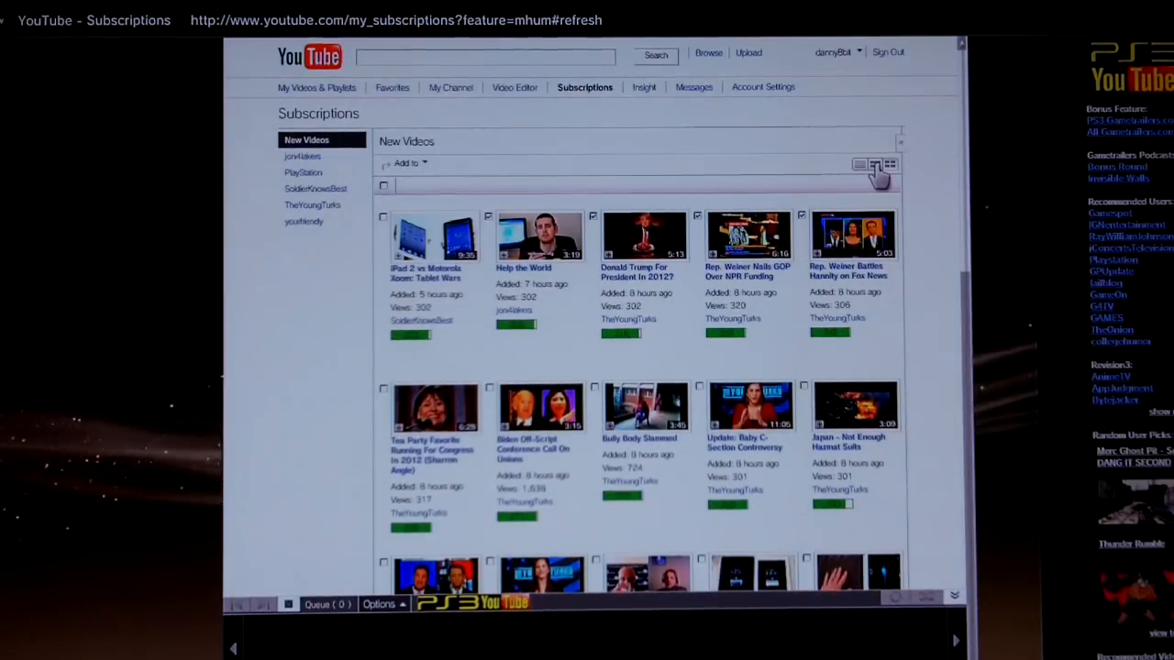
{"action": "mouse_move", "coordinate": [887, 165]}
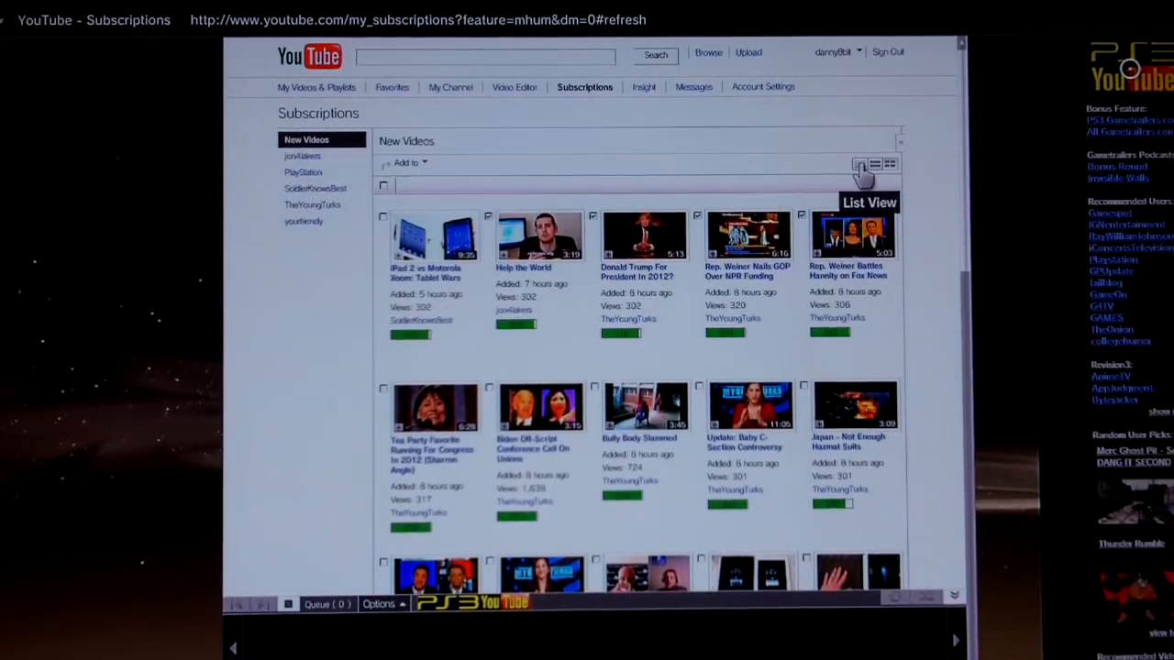
Step: Switch the New Videos feed to List View and dismiss the PS3 Bookmarklet splash
{"action": "left_click", "coordinate": [858, 165]}
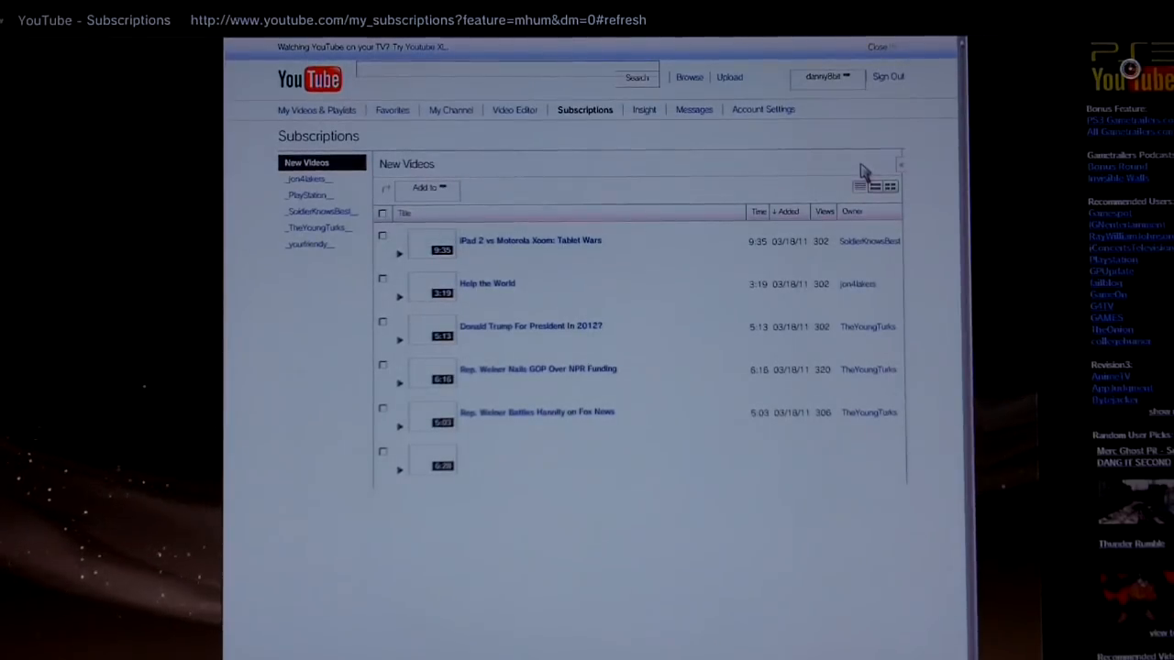
{"action": "scroll", "scroll_direction": "down", "scroll_amount": 3}
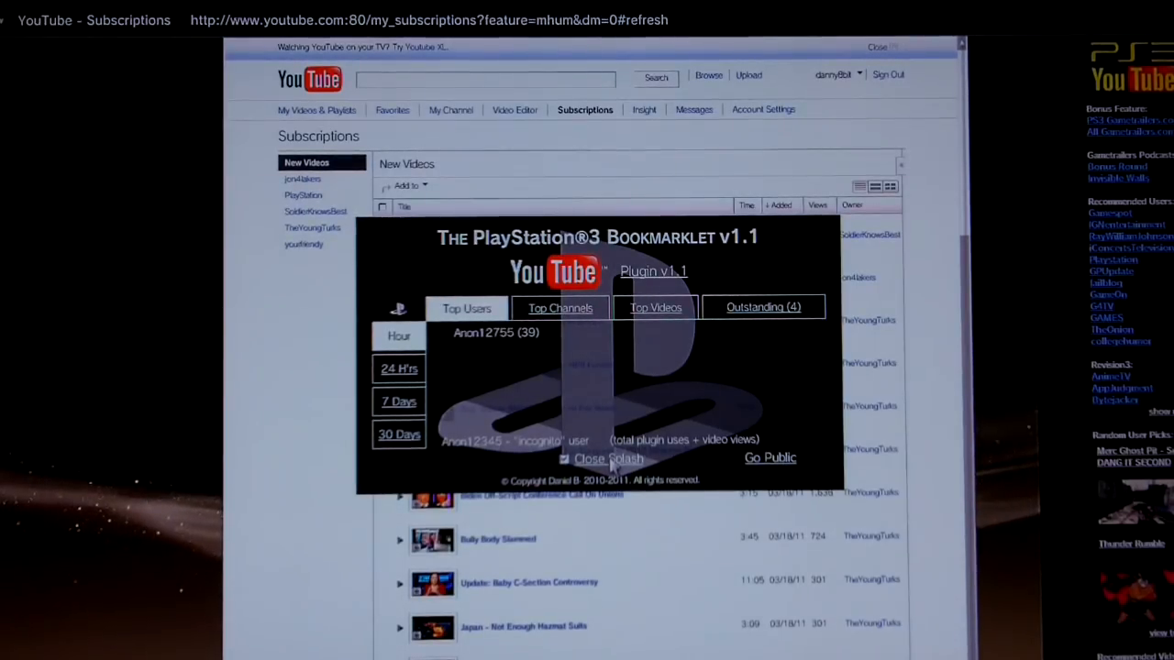
{"action": "left_click", "coordinate": [589, 458]}
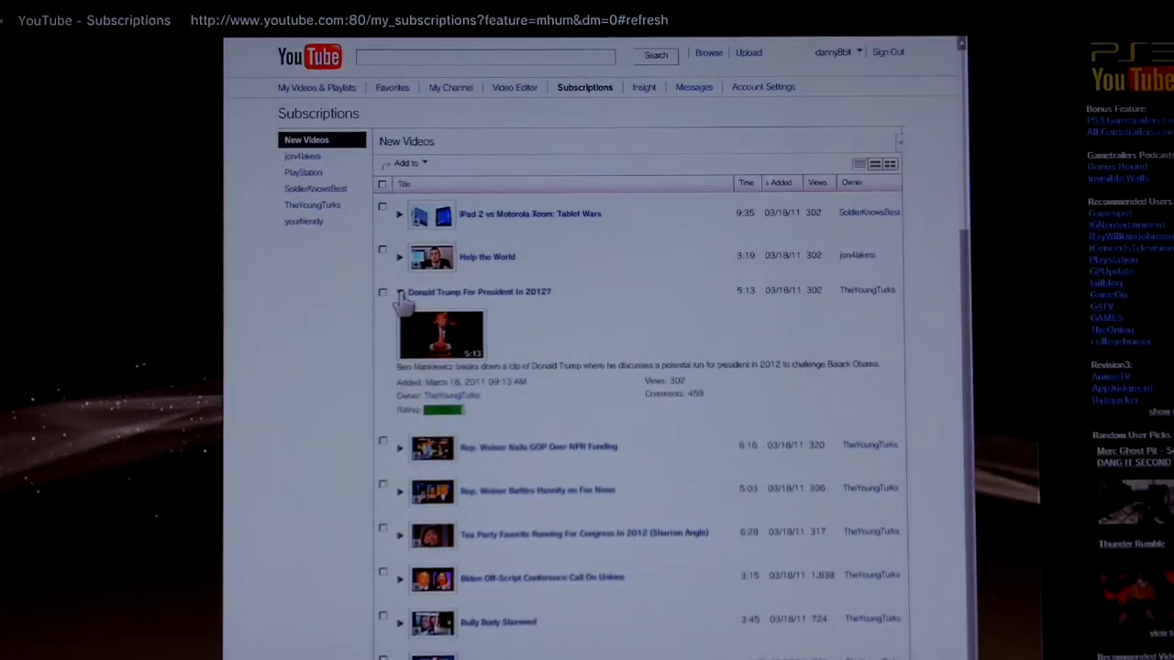
Step: Expand the Donald Trump and Rep. Weiner Nails GOP Over NPR Funding rows to show their details
{"action": "left_click", "coordinate": [400, 291]}
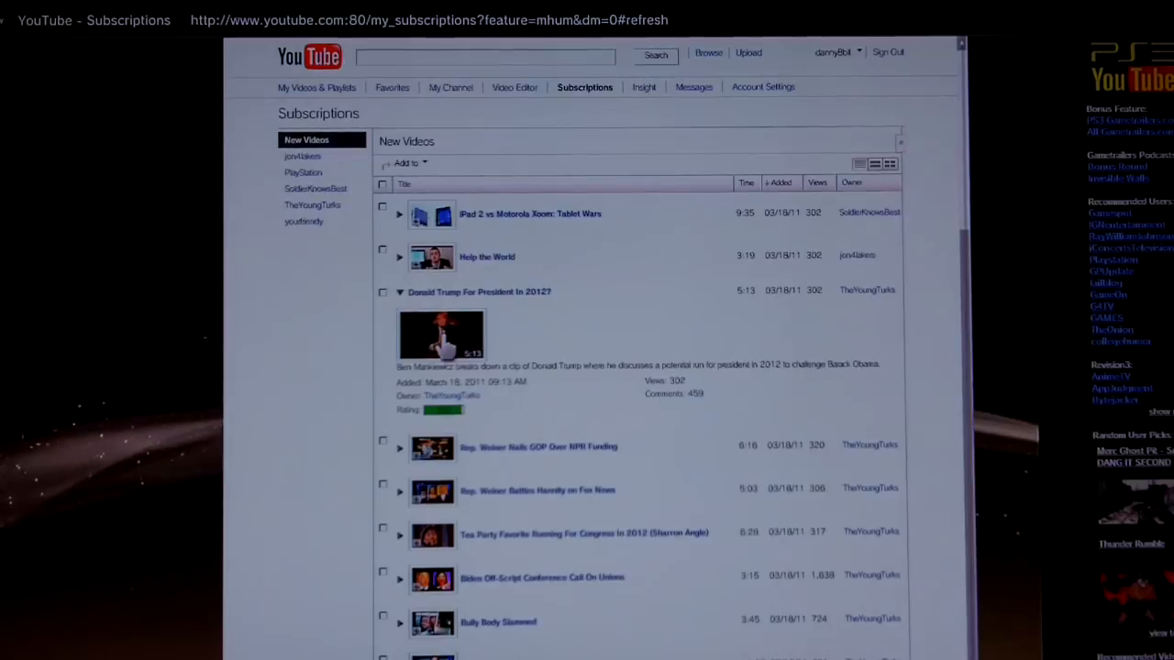
{"action": "mouse_move", "coordinate": [454, 407]}
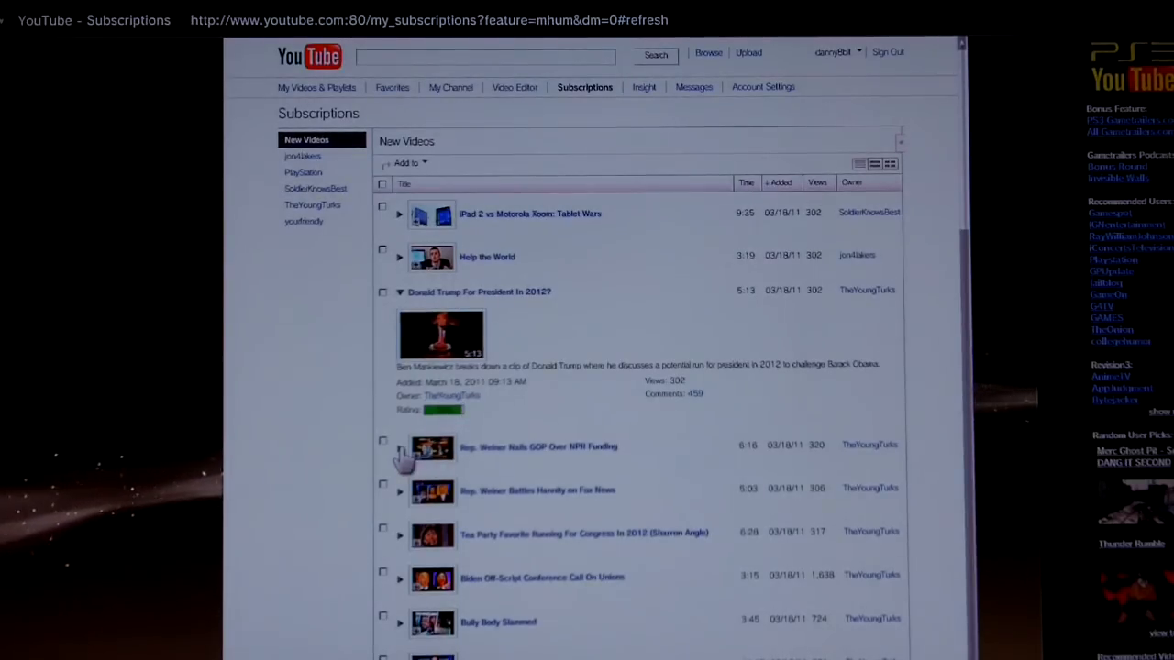
{"action": "left_click", "coordinate": [399, 446]}
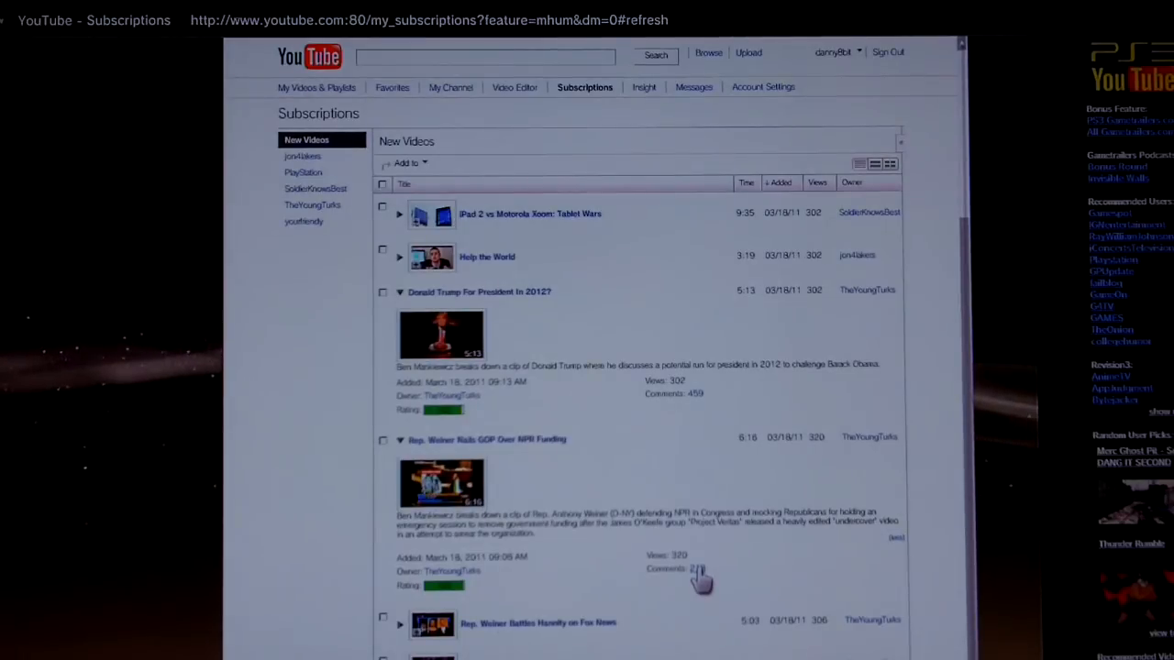
{"action": "mouse_move", "coordinate": [450, 541]}
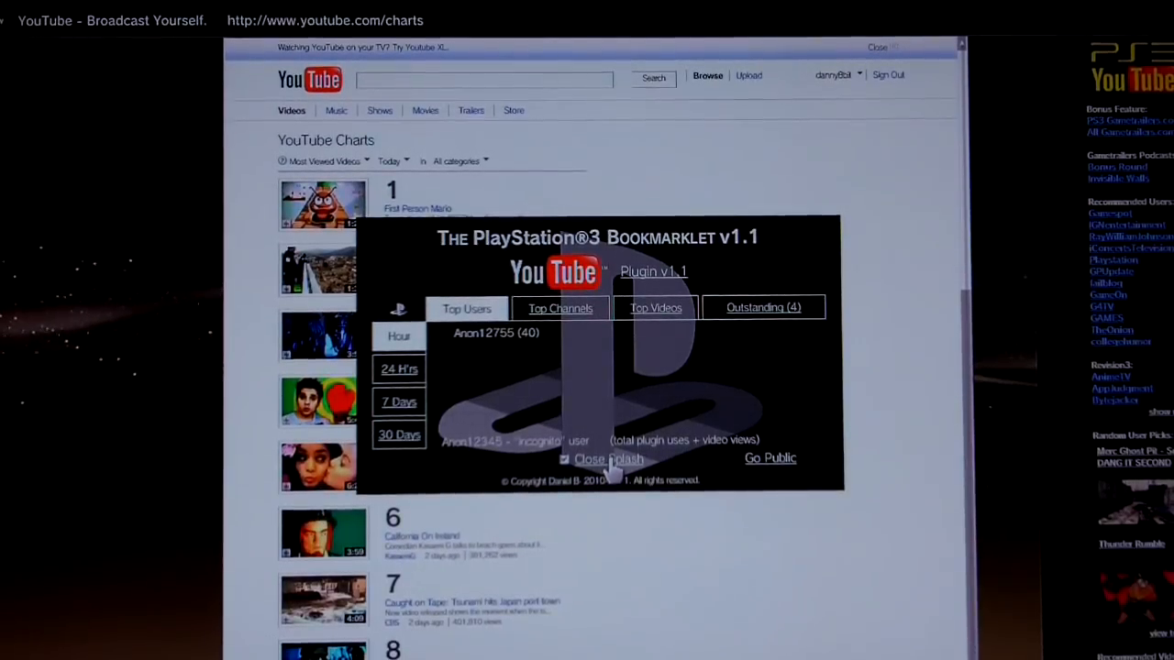
Step: Dismiss the bookmarklet splash over youtube.com/charts and scroll the most-viewed list
{"action": "left_click", "coordinate": [609, 459]}
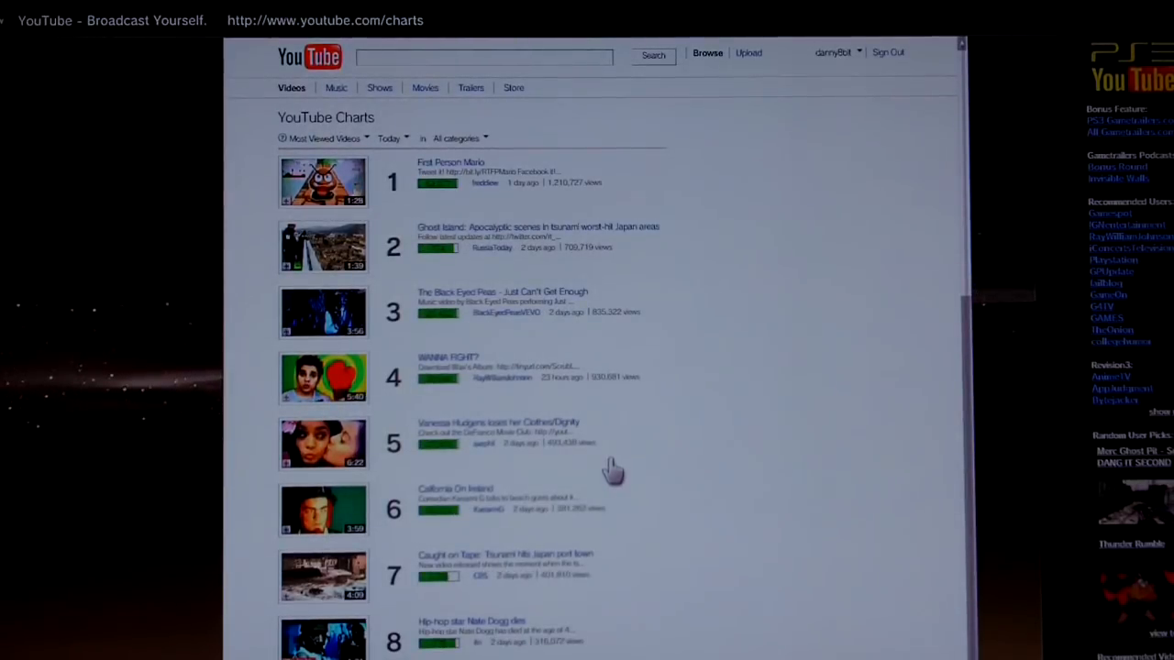
{"action": "mouse_move", "coordinate": [477, 645]}
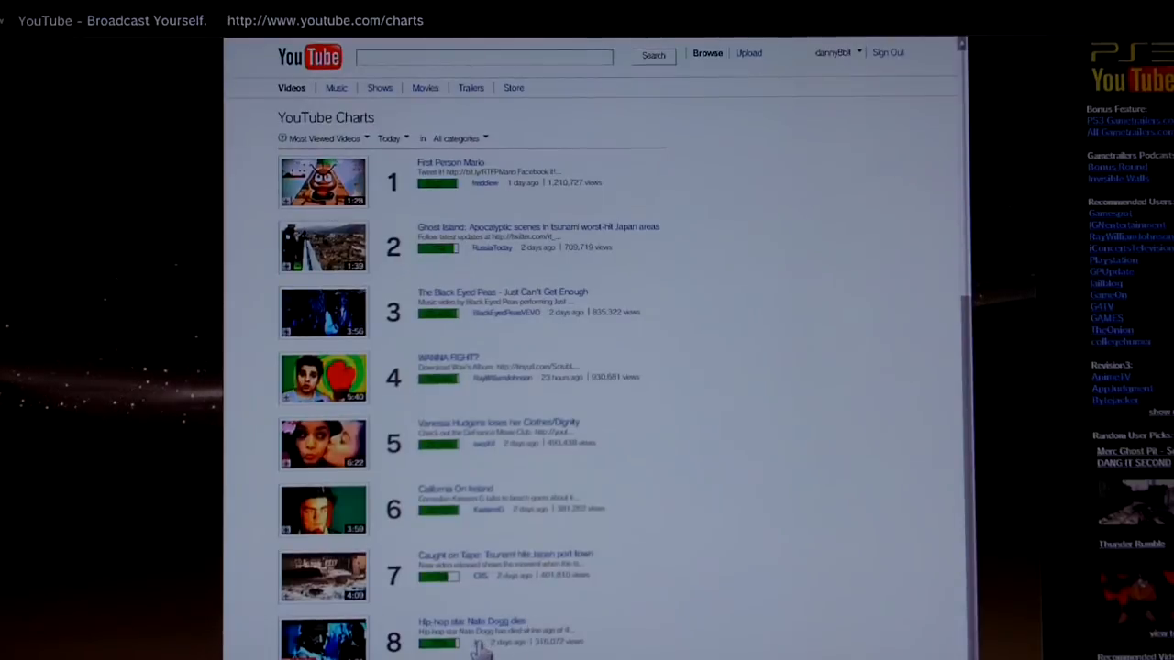
{"action": "scroll", "scroll_direction": "down", "scroll_amount": 3}
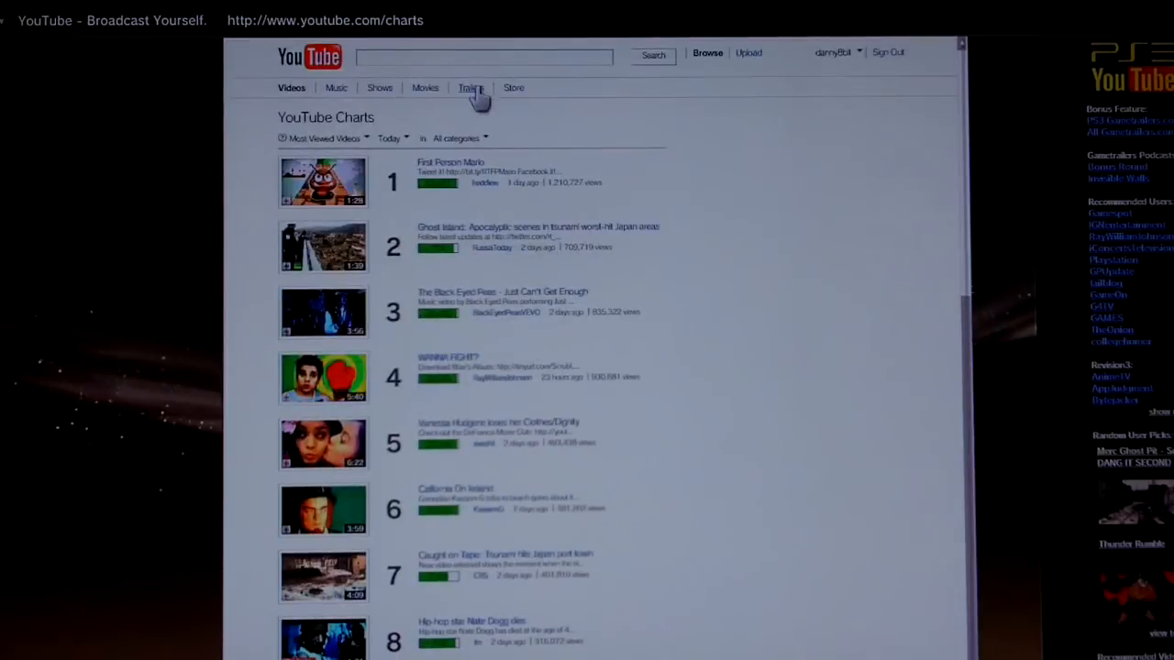
Step: Choose Music from the charts category list so only Music videos are ranked
{"action": "left_click", "coordinate": [458, 140]}
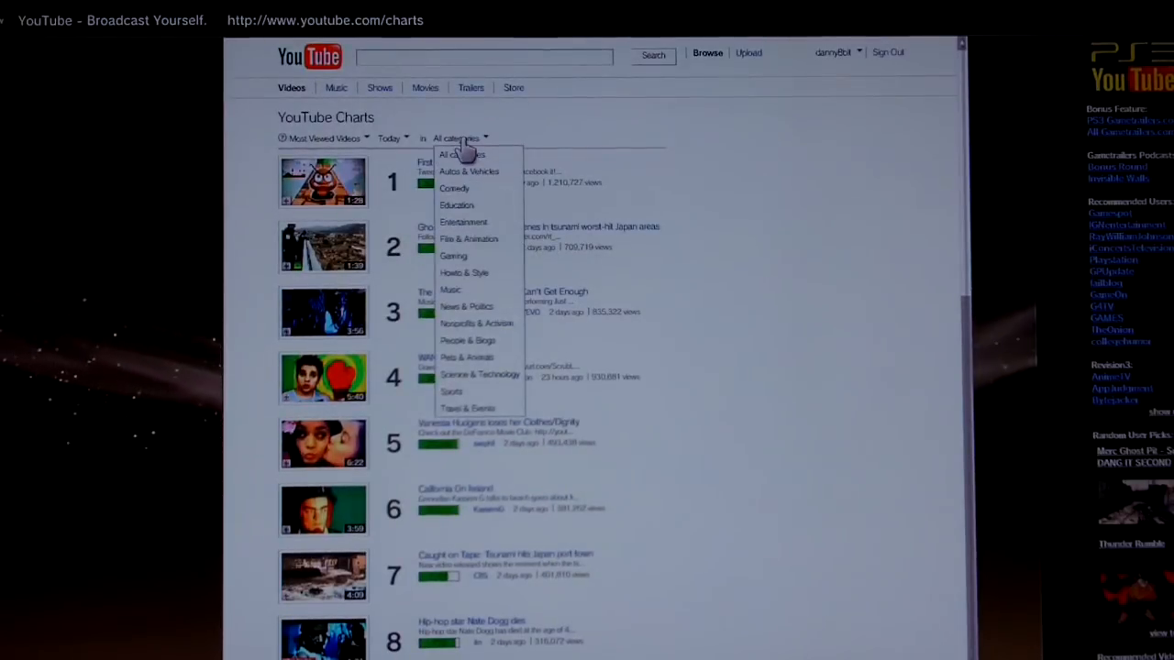
{"action": "mouse_move", "coordinate": [468, 238]}
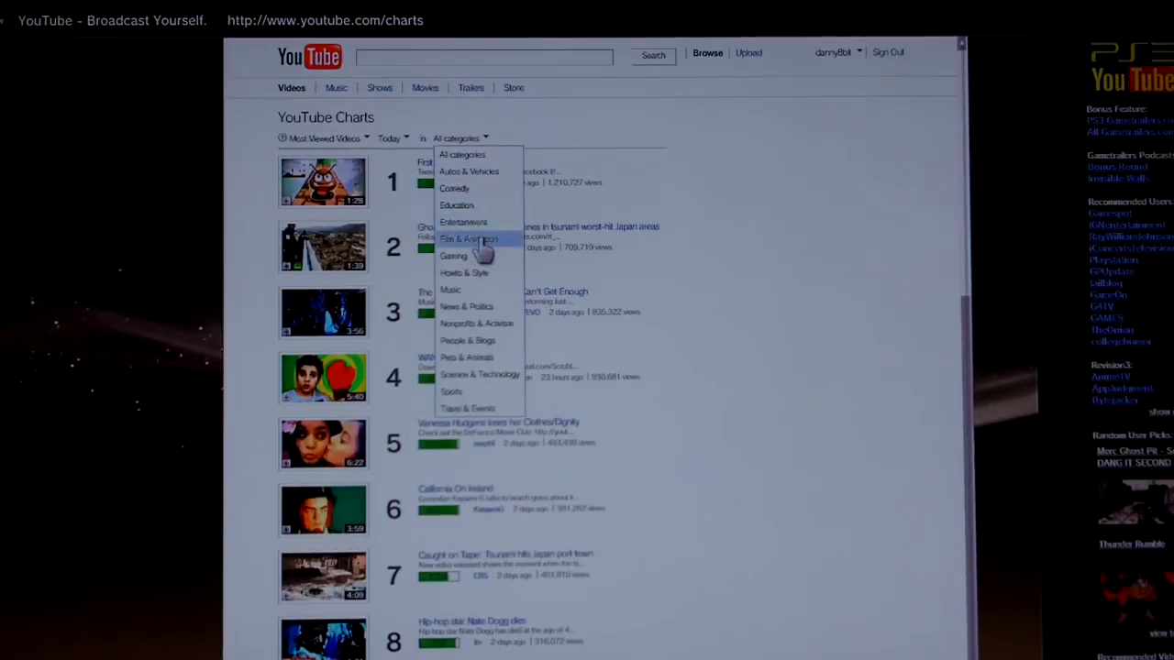
{"action": "mouse_move", "coordinate": [477, 275]}
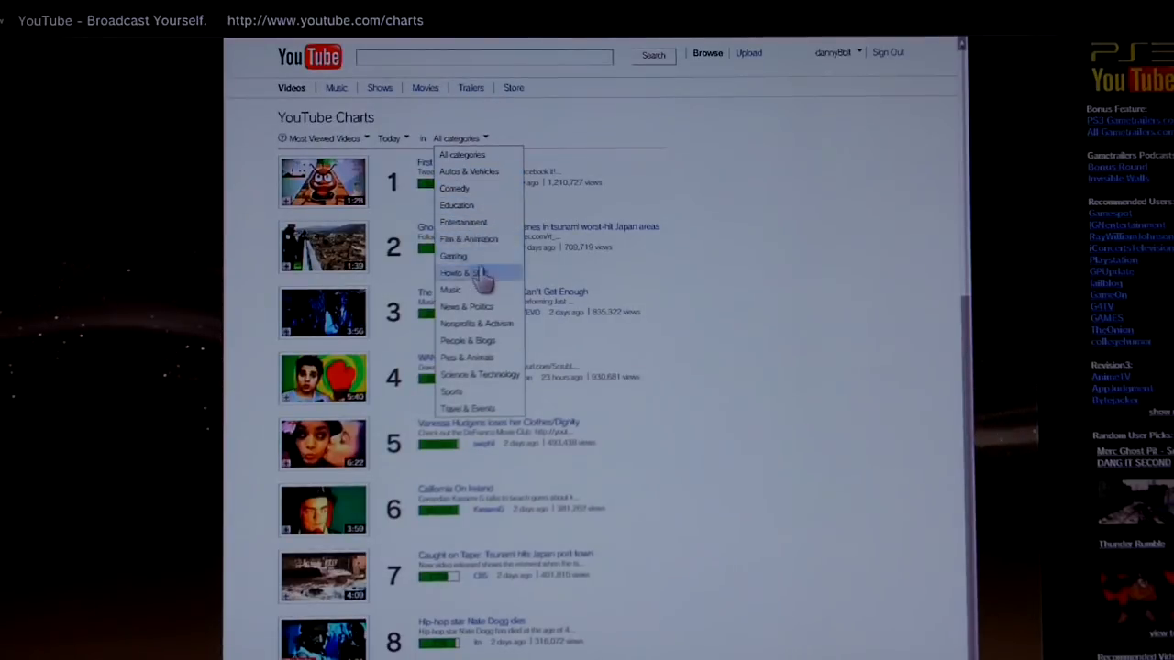
{"action": "left_click", "coordinate": [451, 290]}
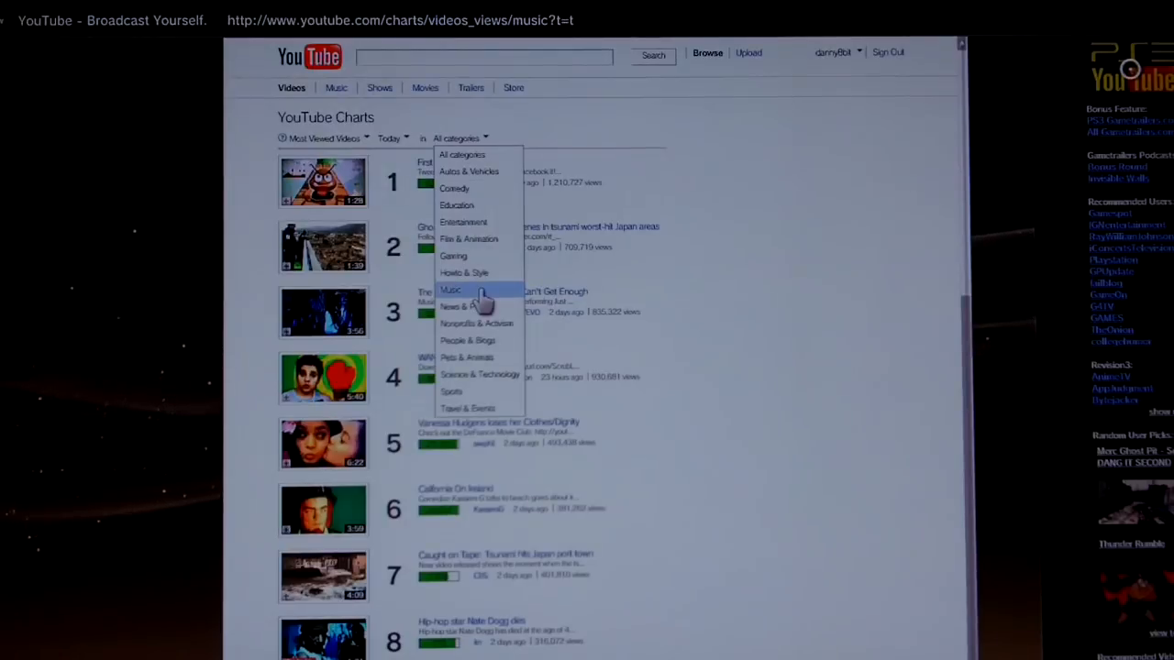
{"action": "left_click", "coordinate": [451, 289]}
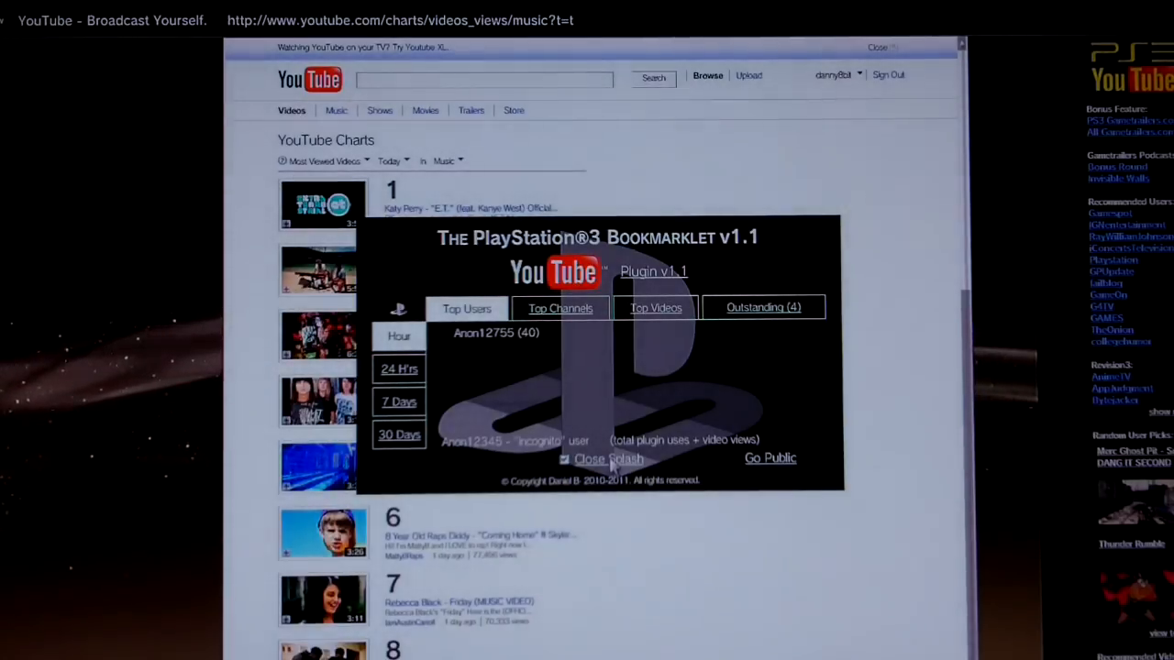
{"action": "left_click", "coordinate": [609, 459]}
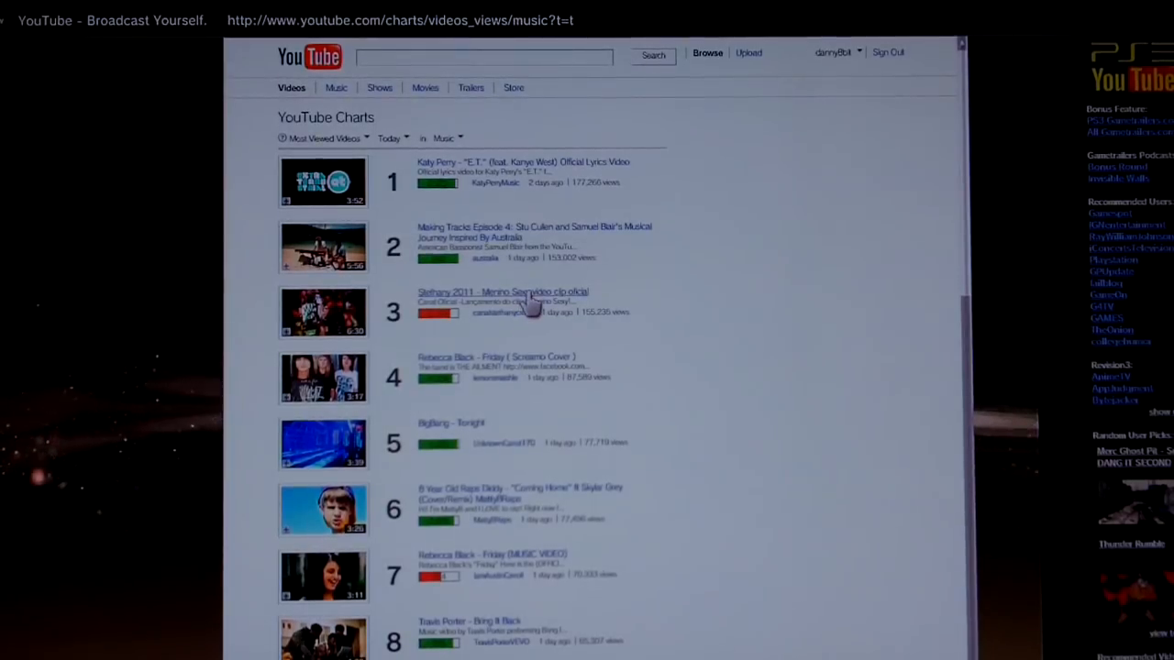
{"action": "mouse_move", "coordinate": [499, 275]}
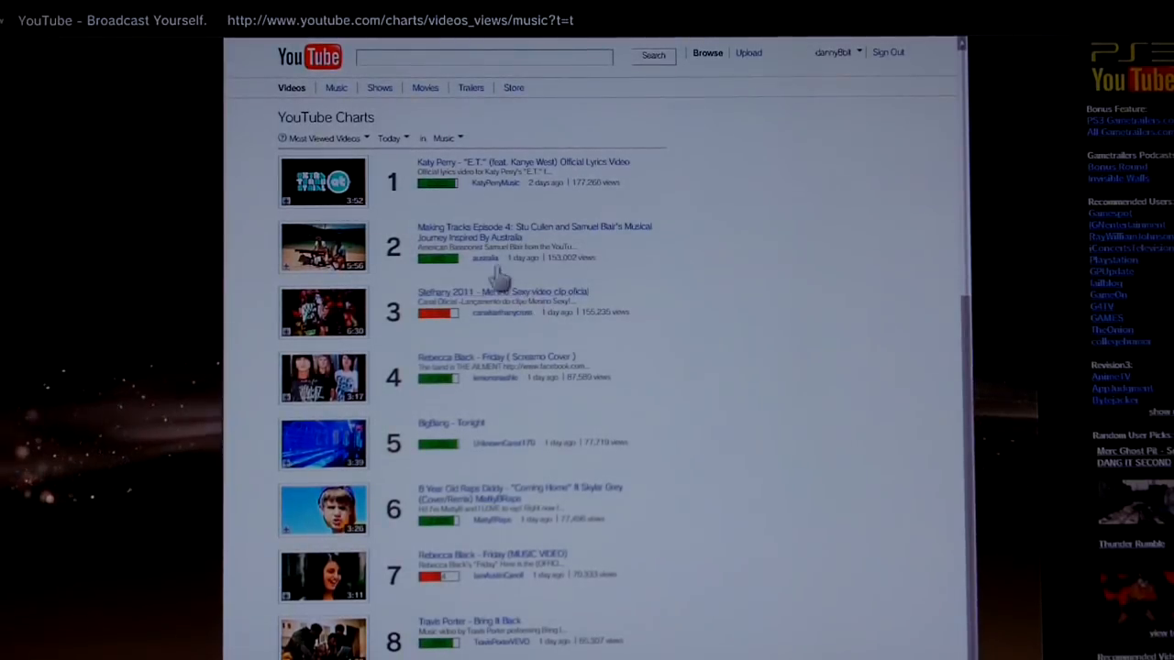
{"action": "mouse_move", "coordinate": [326, 187]}
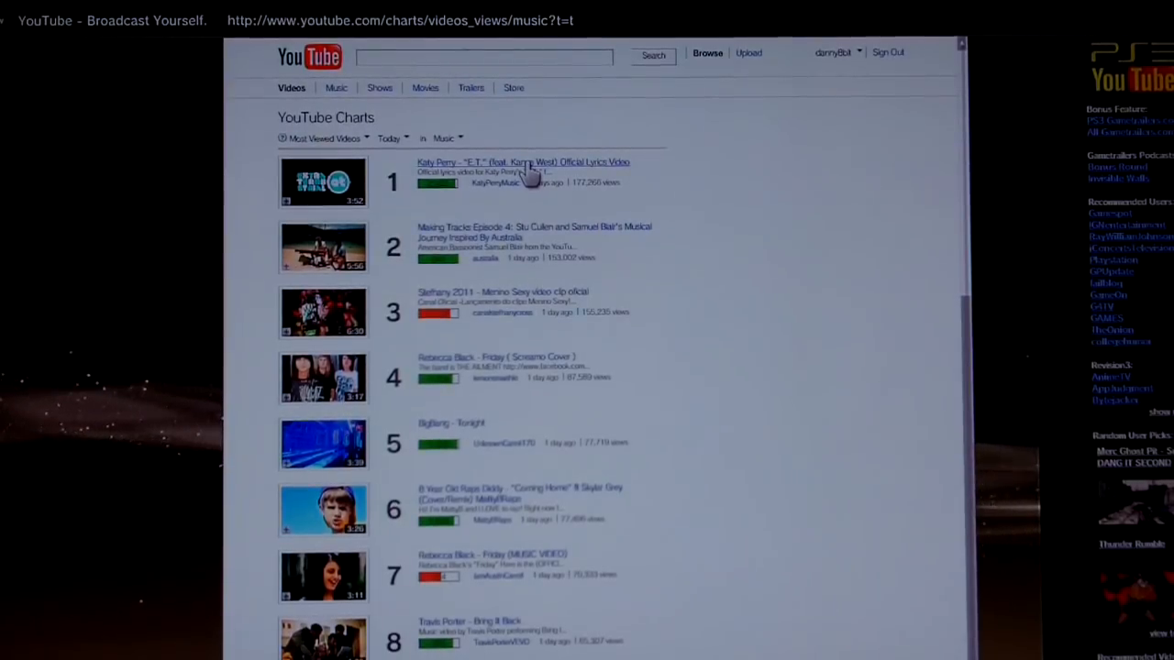
Step: Check the ranking and time-period dropdowns, leaving today's most viewed selected
{"action": "left_click", "coordinate": [327, 137]}
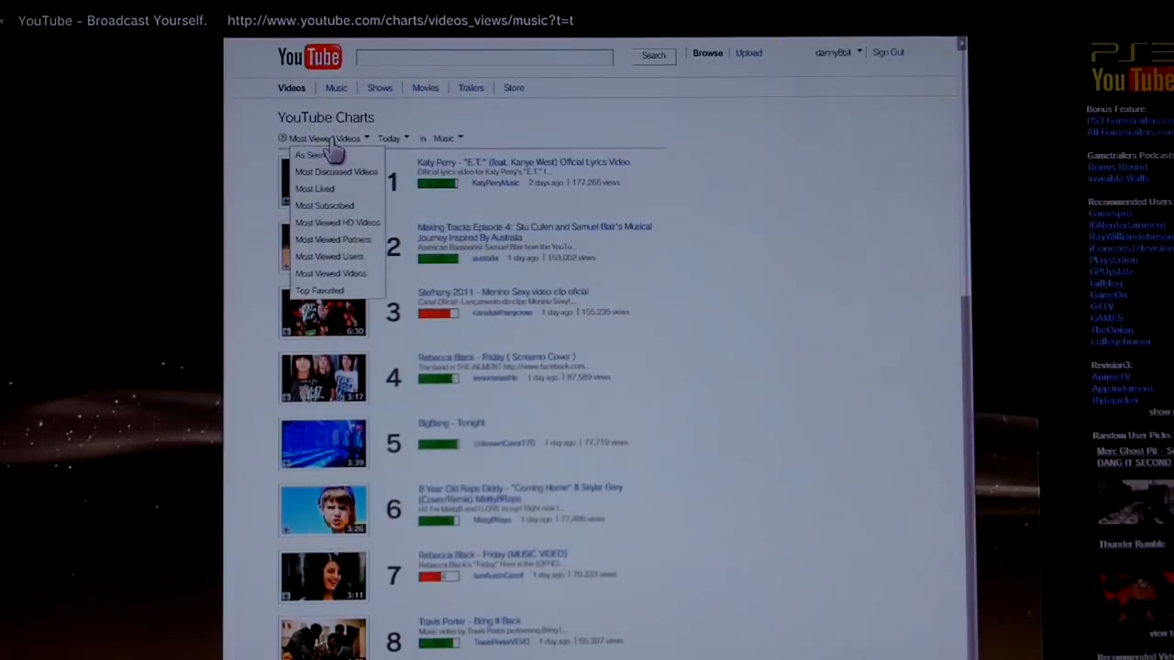
{"action": "left_click", "coordinate": [390, 139]}
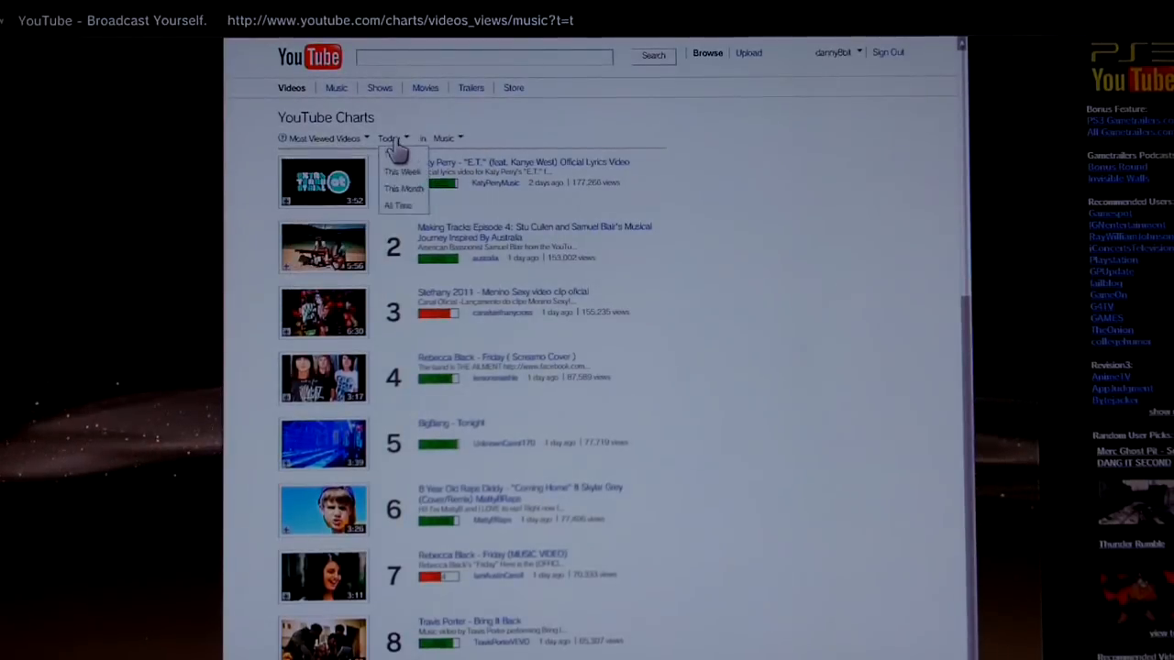
{"action": "left_click", "coordinate": [388, 139]}
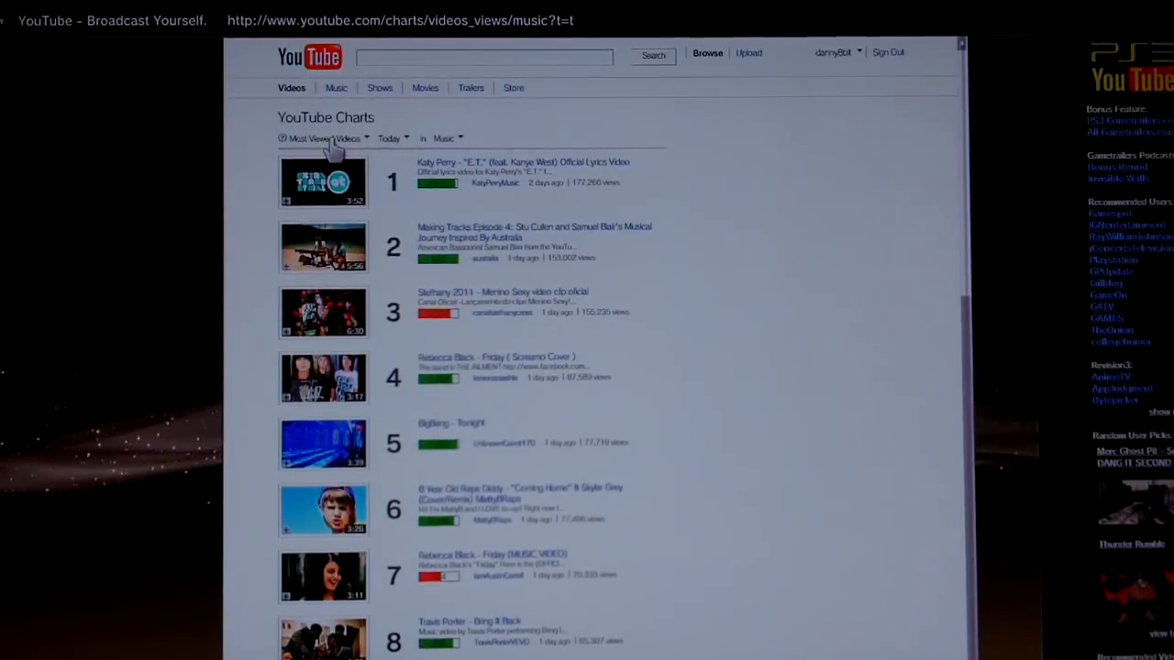
{"action": "left_click", "coordinate": [445, 137]}
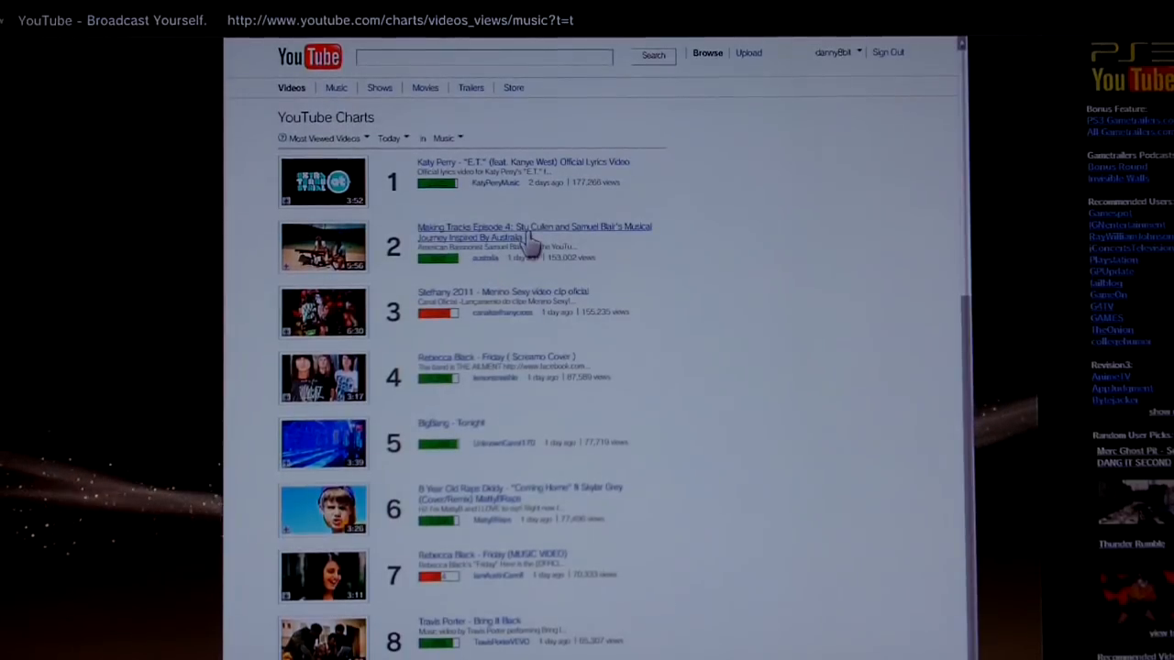
{"action": "mouse_move", "coordinate": [528, 169]}
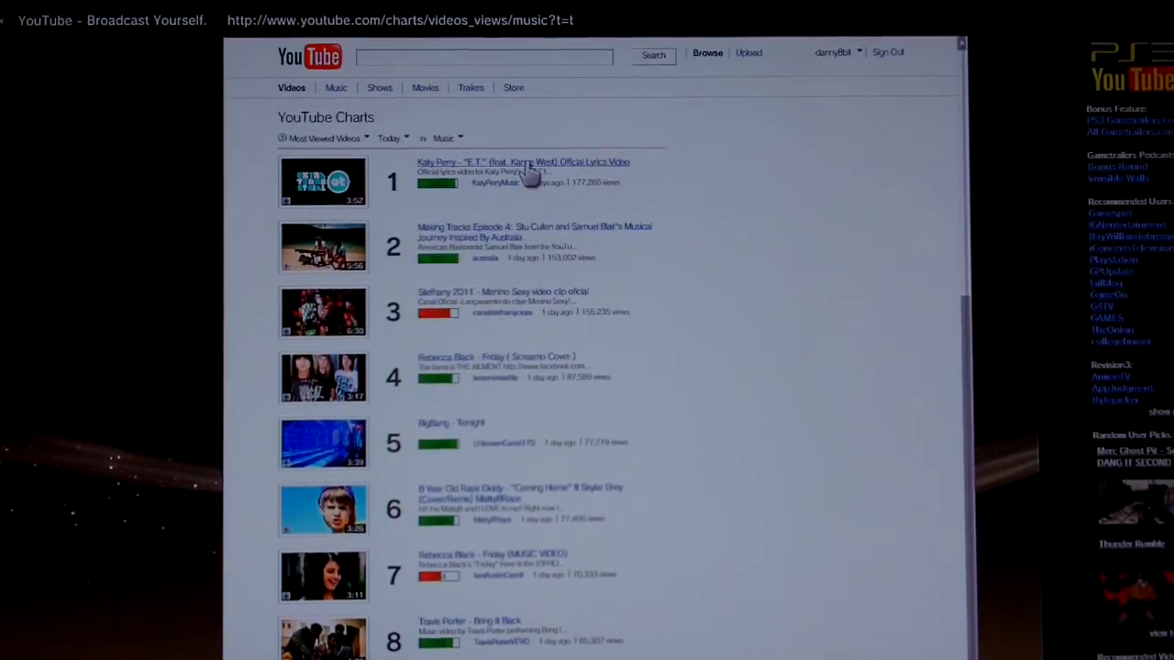
Step: Choose Film & Animation from the category list, landing on the browser's bookmarks list
{"action": "left_click", "coordinate": [443, 138]}
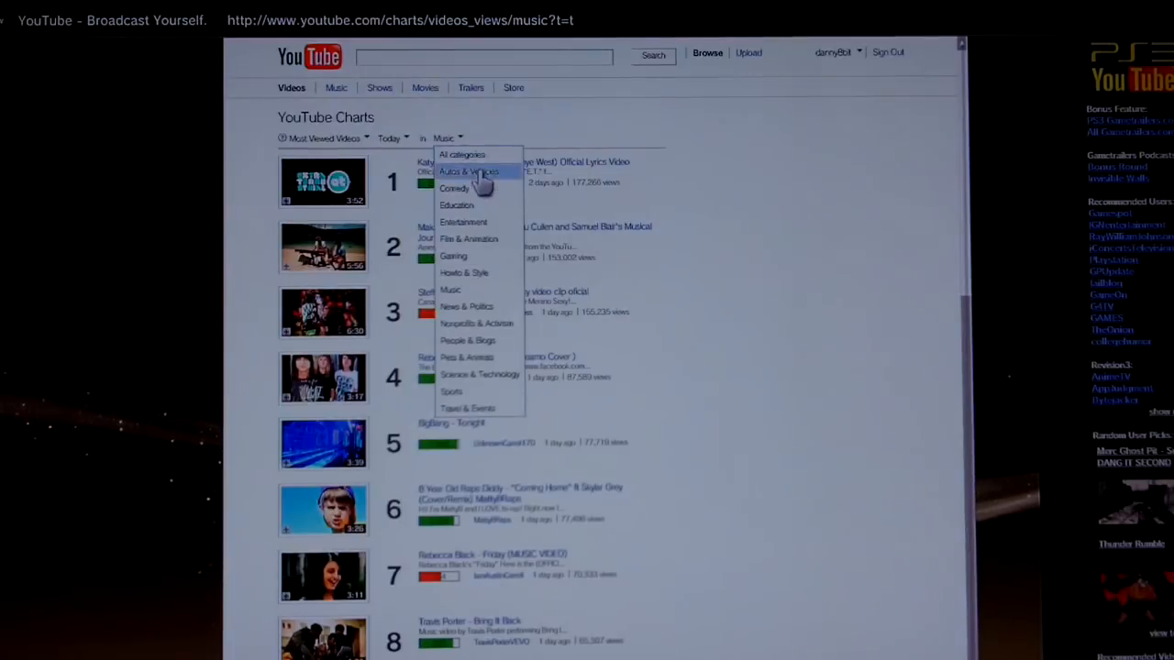
{"action": "mouse_move", "coordinate": [476, 239]}
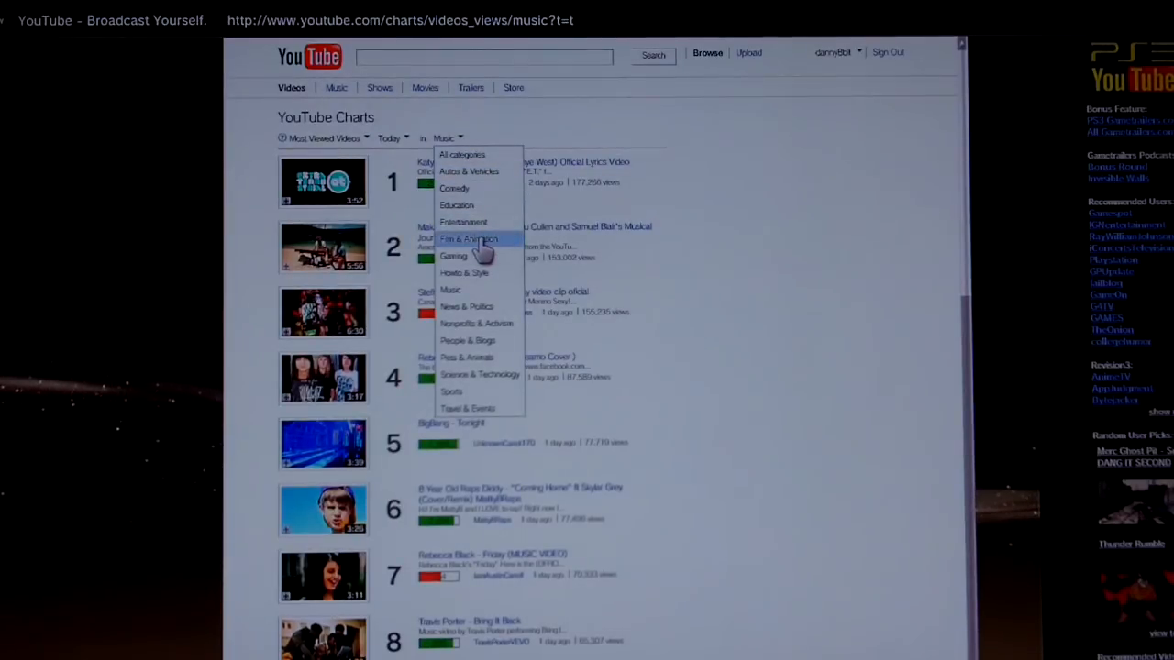
{"action": "left_click", "coordinate": [468, 238]}
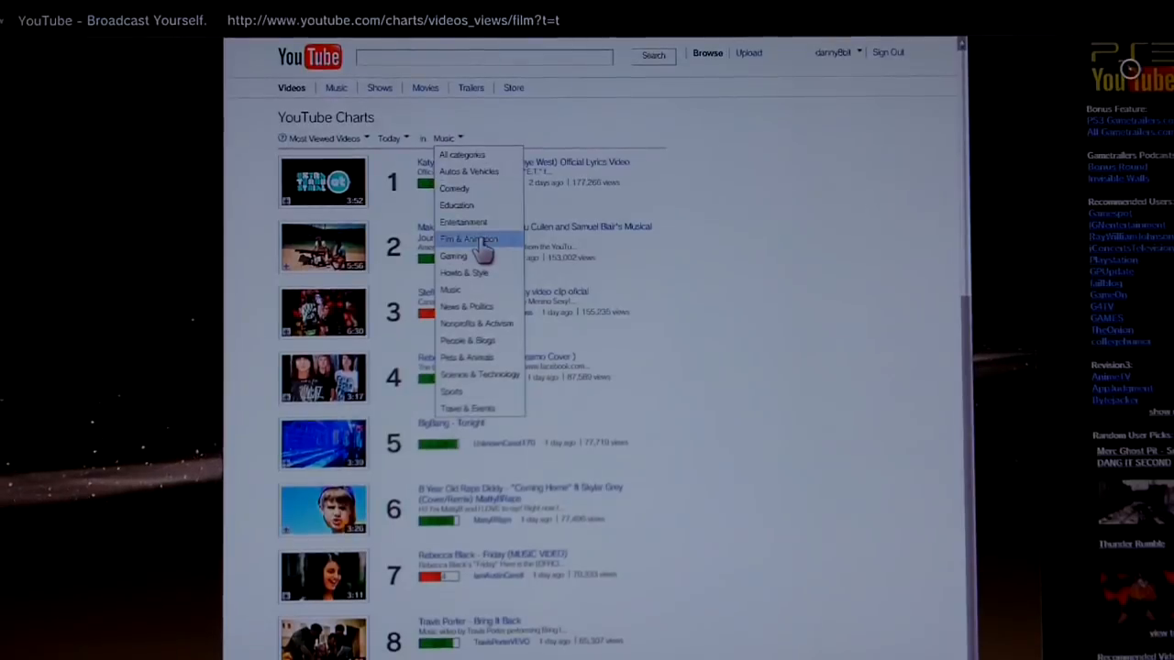
{"action": "left_click", "coordinate": [467, 238]}
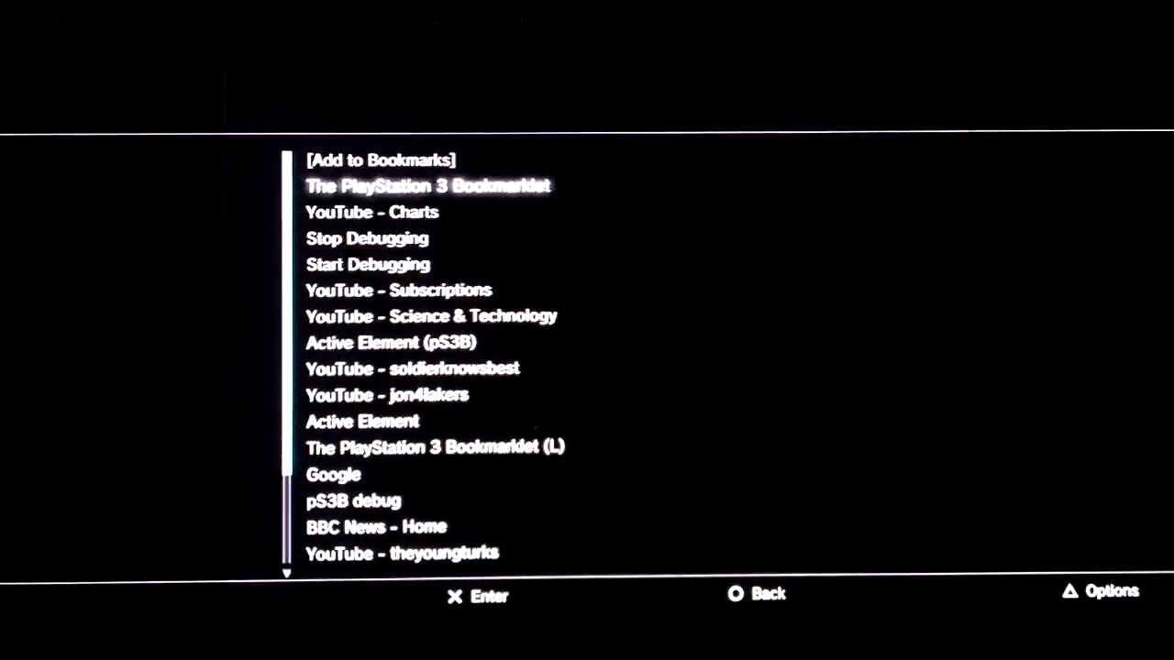
Step: Run The PlayStation 3 Bookmarklet from the saved bookmarks over the Film & Animation charts
{"action": "left_click", "coordinate": [429, 185]}
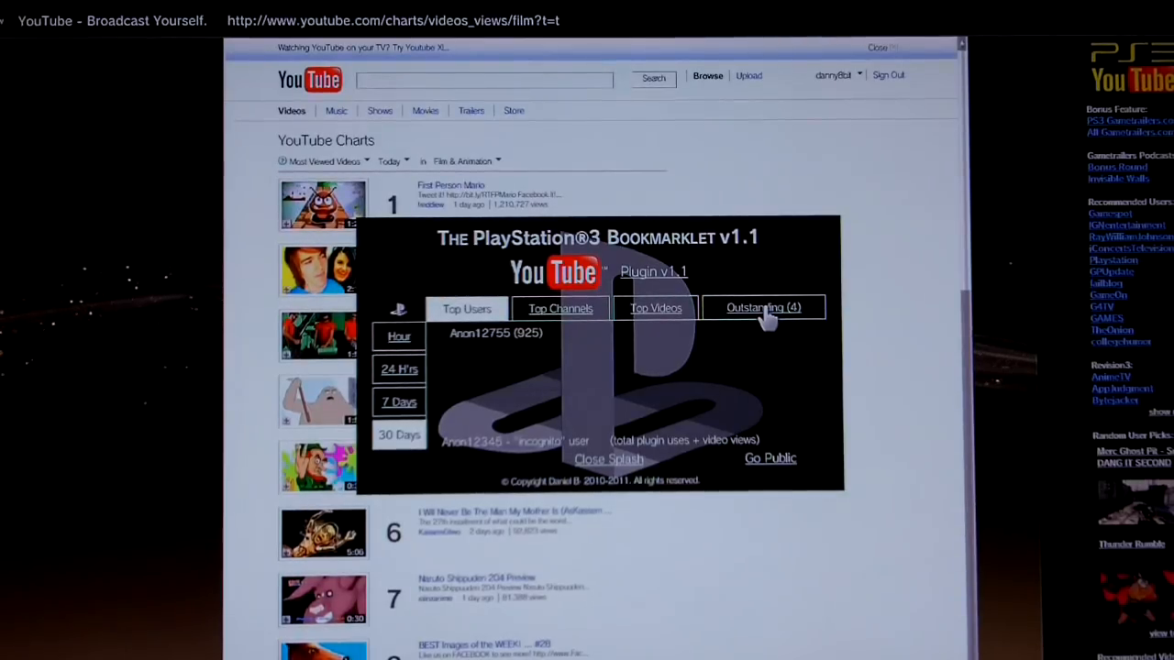
{"action": "mouse_move", "coordinate": [774, 467]}
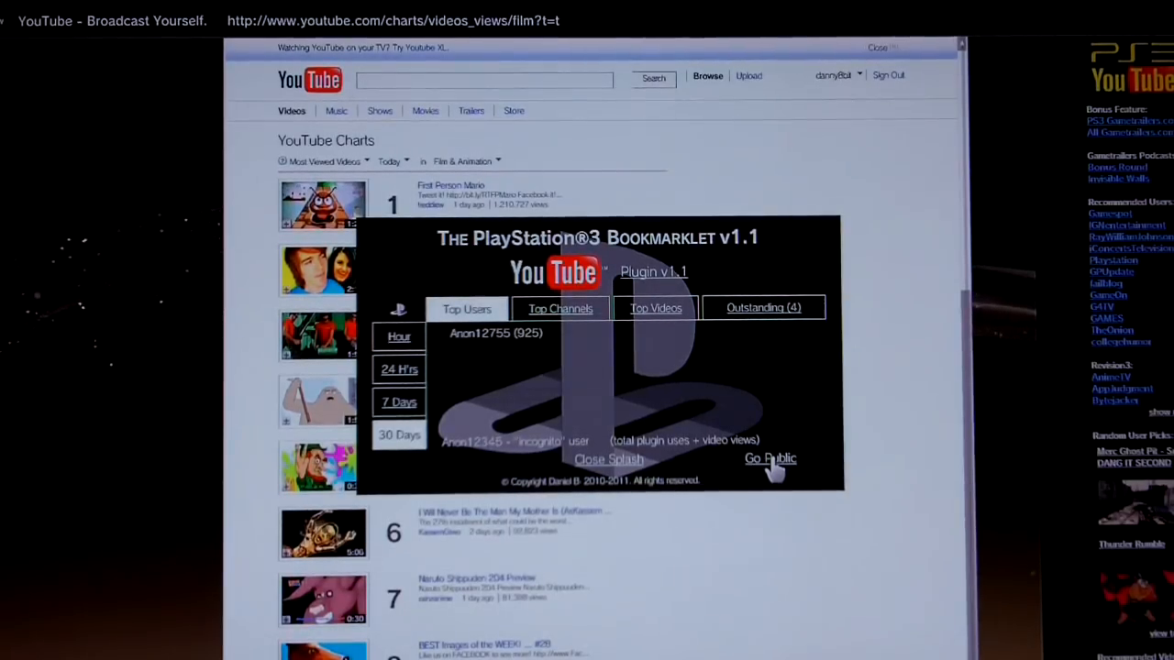
Step: Go Public so the account shows by name in the bookmarklet's Top Users ranking
{"action": "left_click", "coordinate": [770, 459]}
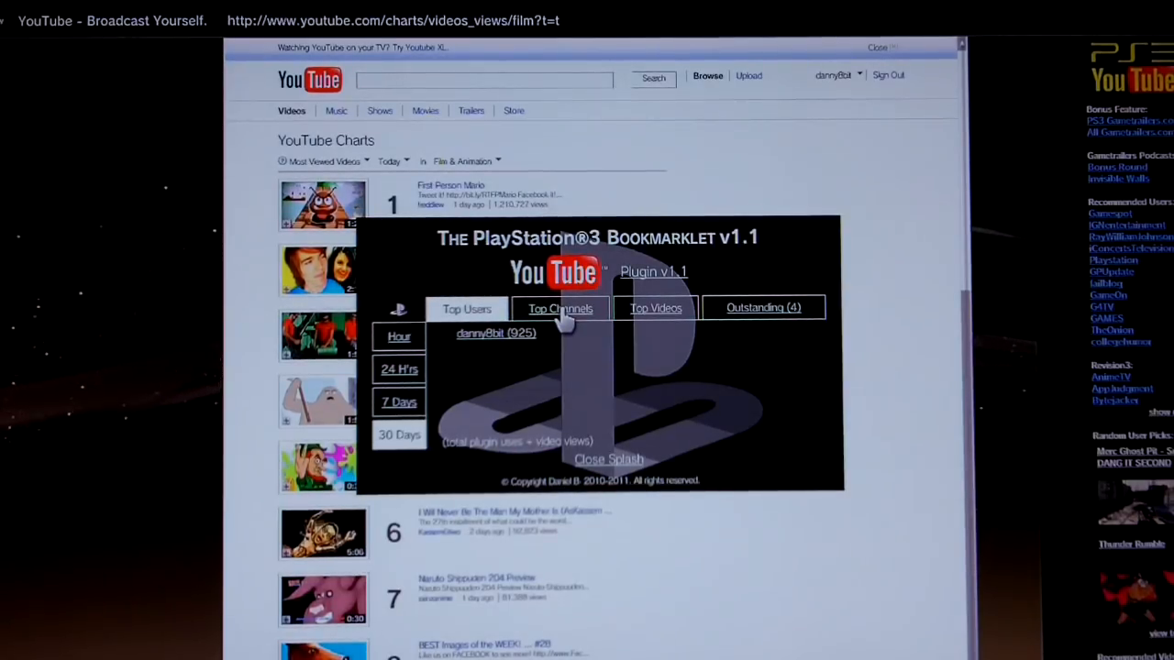
Step: Switch between Top Users and Top Channels, ending on the Top Channels ranking led by TheYoungTurks
{"action": "left_click", "coordinate": [561, 308]}
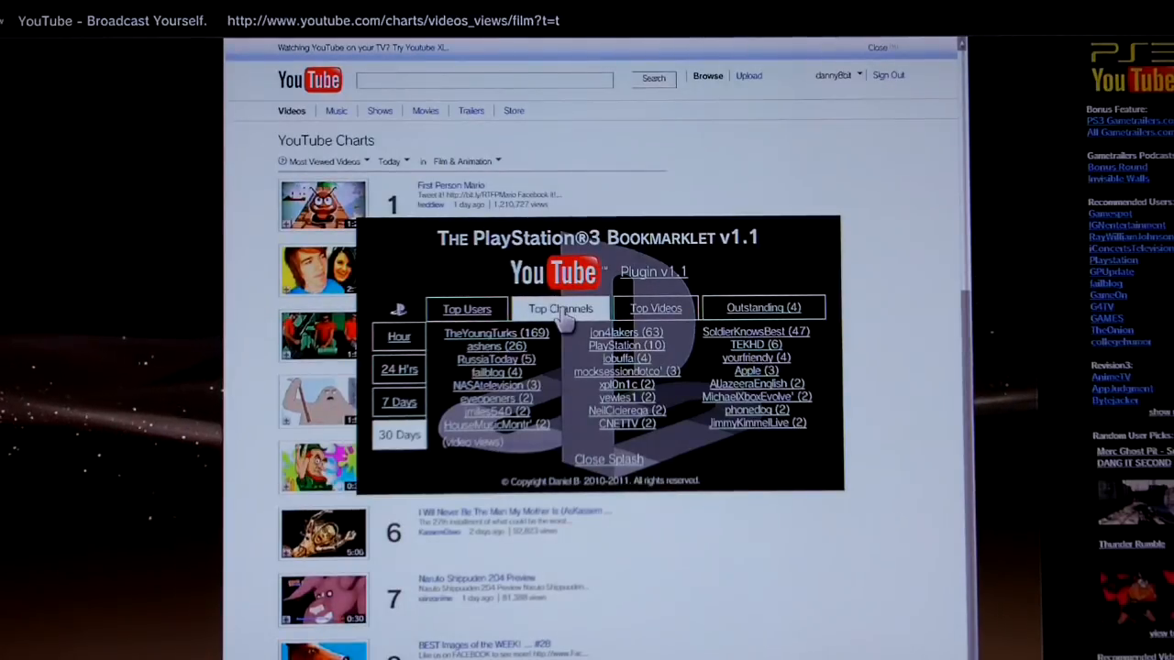
{"action": "left_click", "coordinate": [466, 308]}
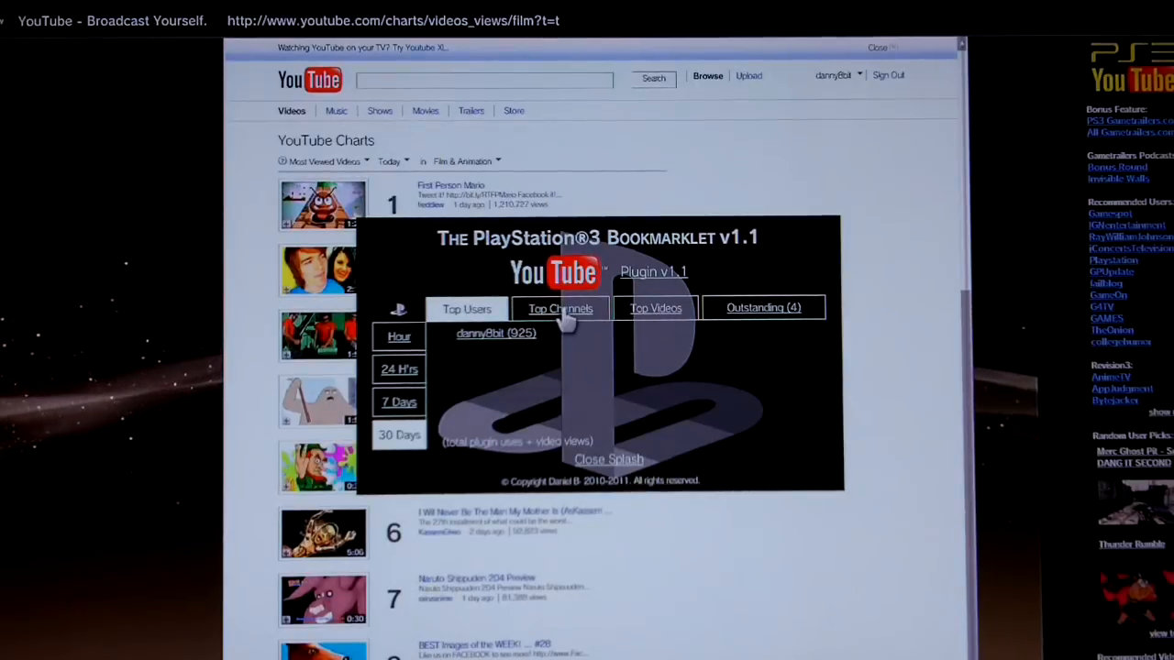
{"action": "left_click", "coordinate": [561, 308]}
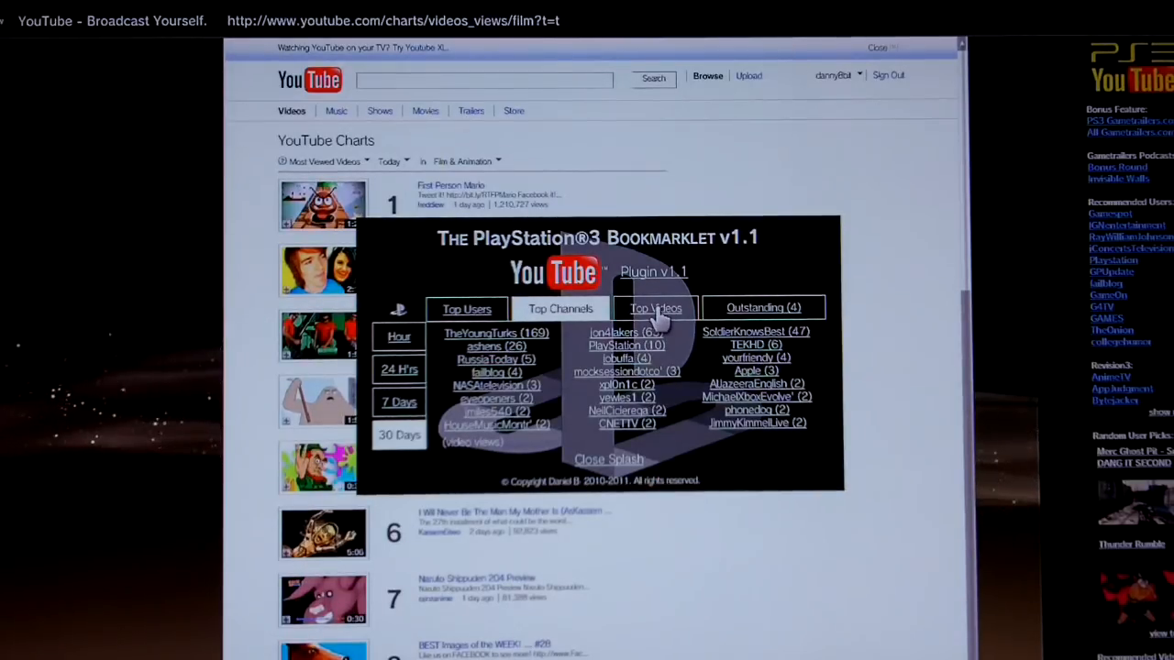
Step: Show the Top Videos thumbnail wall and scroll down to the 24-hour Outstanding list
{"action": "left_click", "coordinate": [655, 308]}
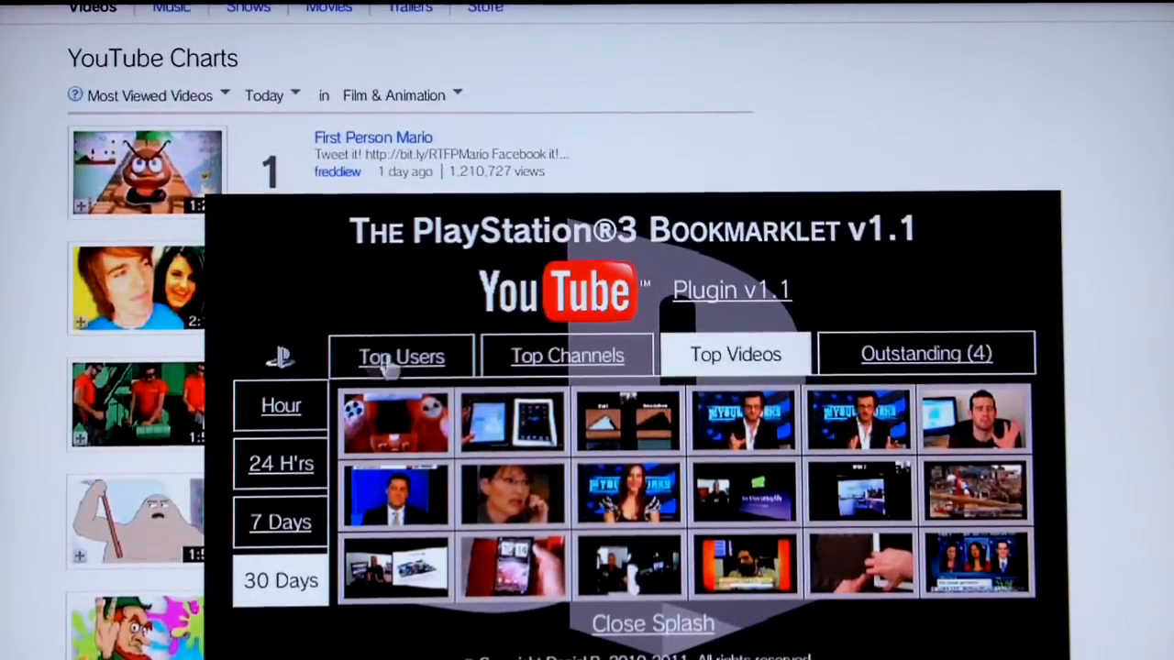
{"action": "scroll", "scroll_direction": "down", "scroll_amount": 3}
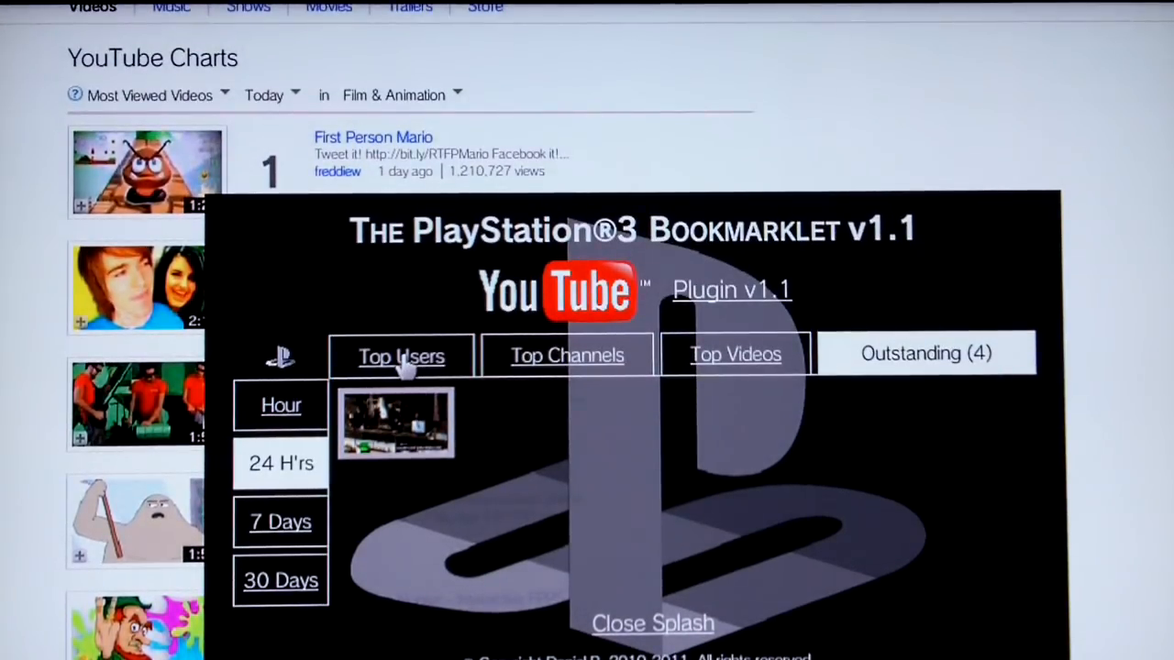
{"action": "mouse_move", "coordinate": [568, 367]}
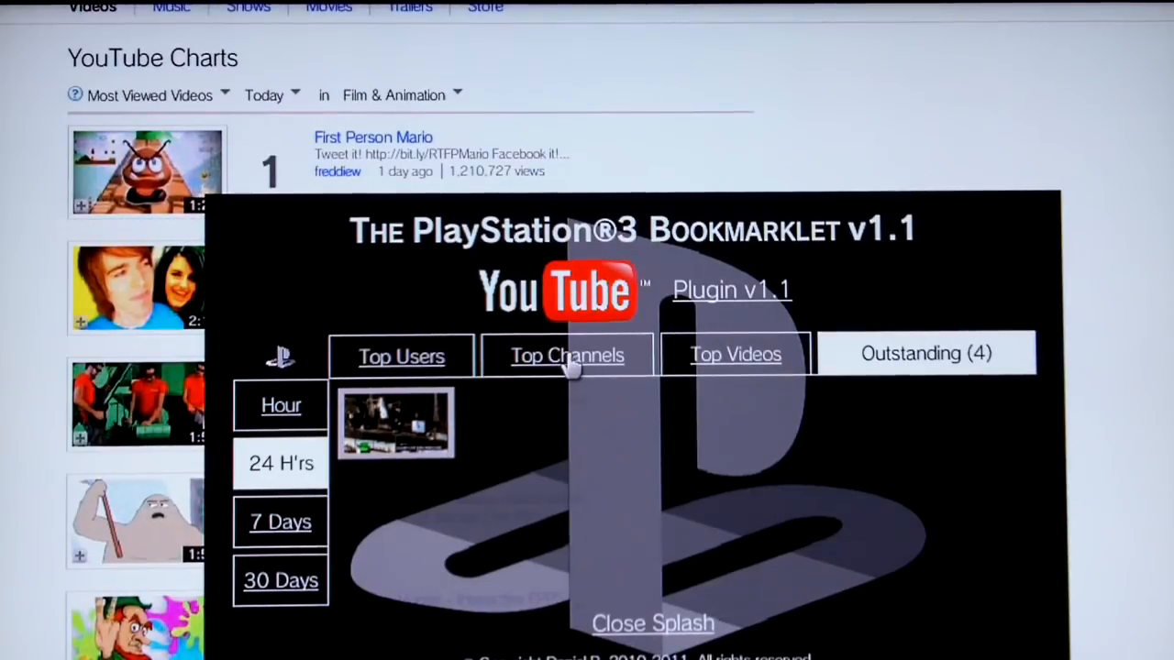